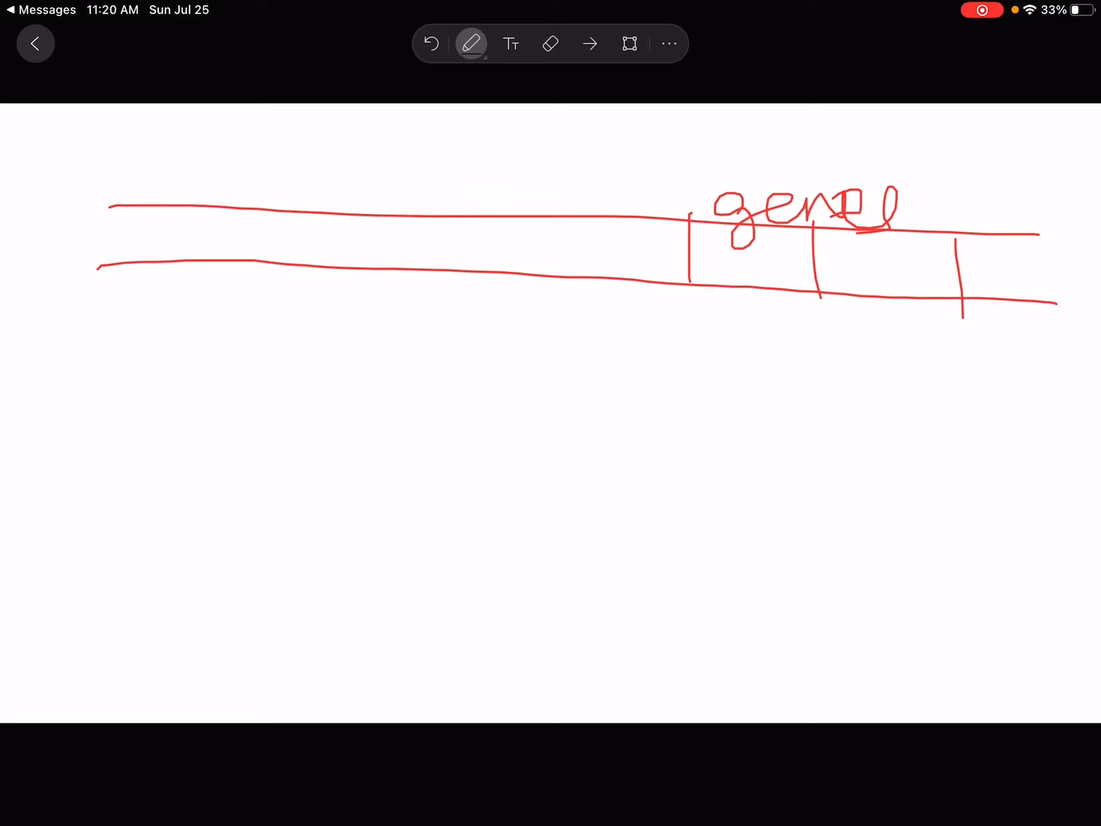
Mark the DNA strand left of the genes with a short thick red vertical stroke.
{"action": "left_click", "coordinate": [471, 43]}
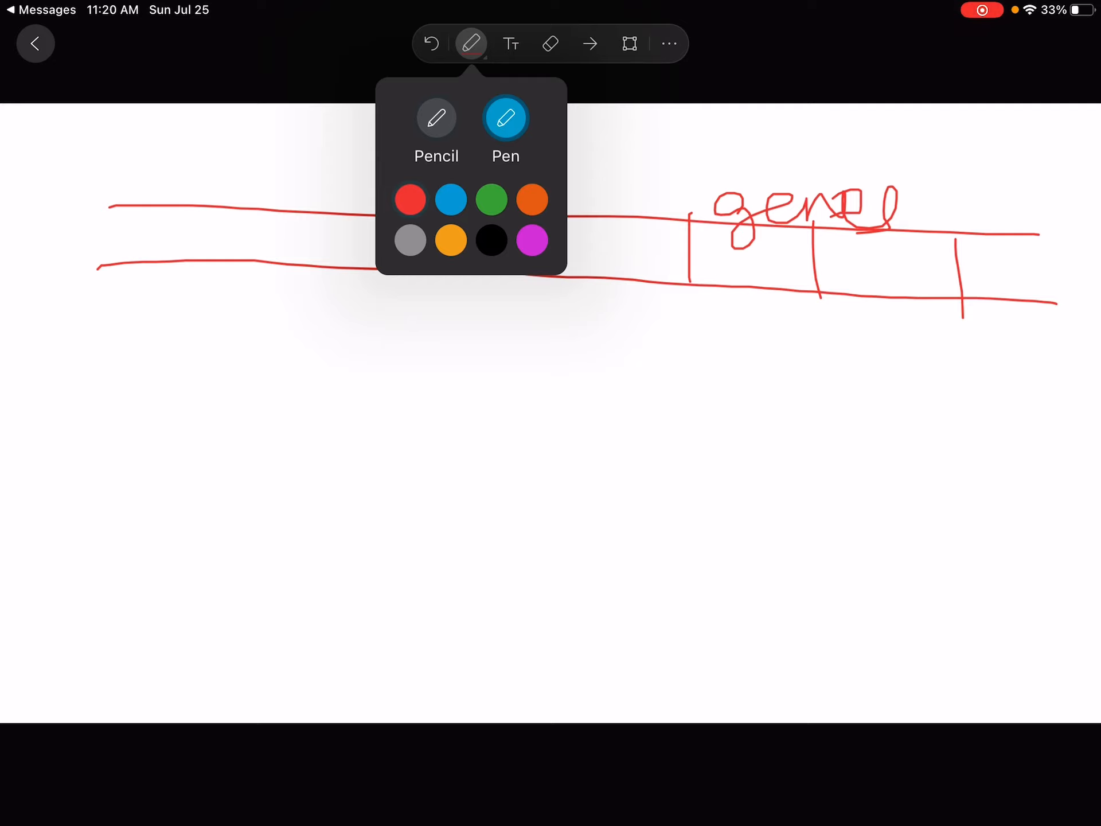
{"action": "left_click", "coordinate": [473, 44]}
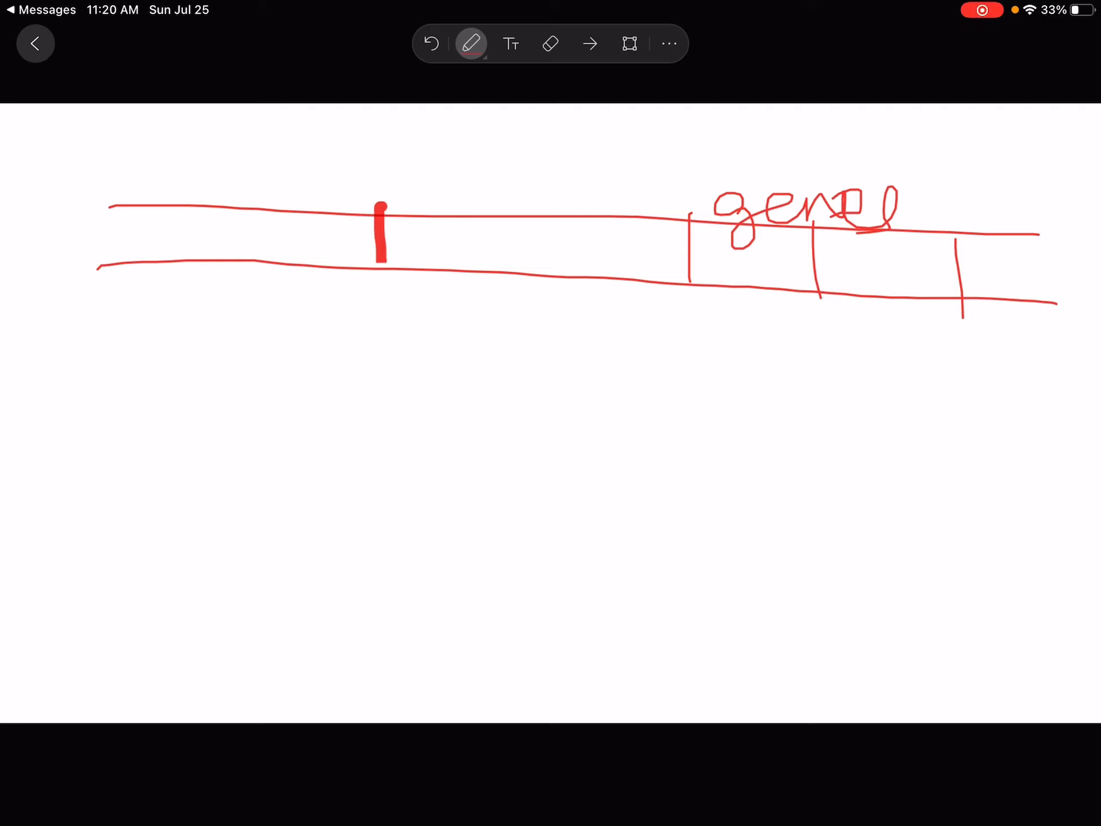
Undo the mark, draw a red control-region box on the strand, and add a blue CAP site box.
{"action": "left_click", "coordinate": [473, 44]}
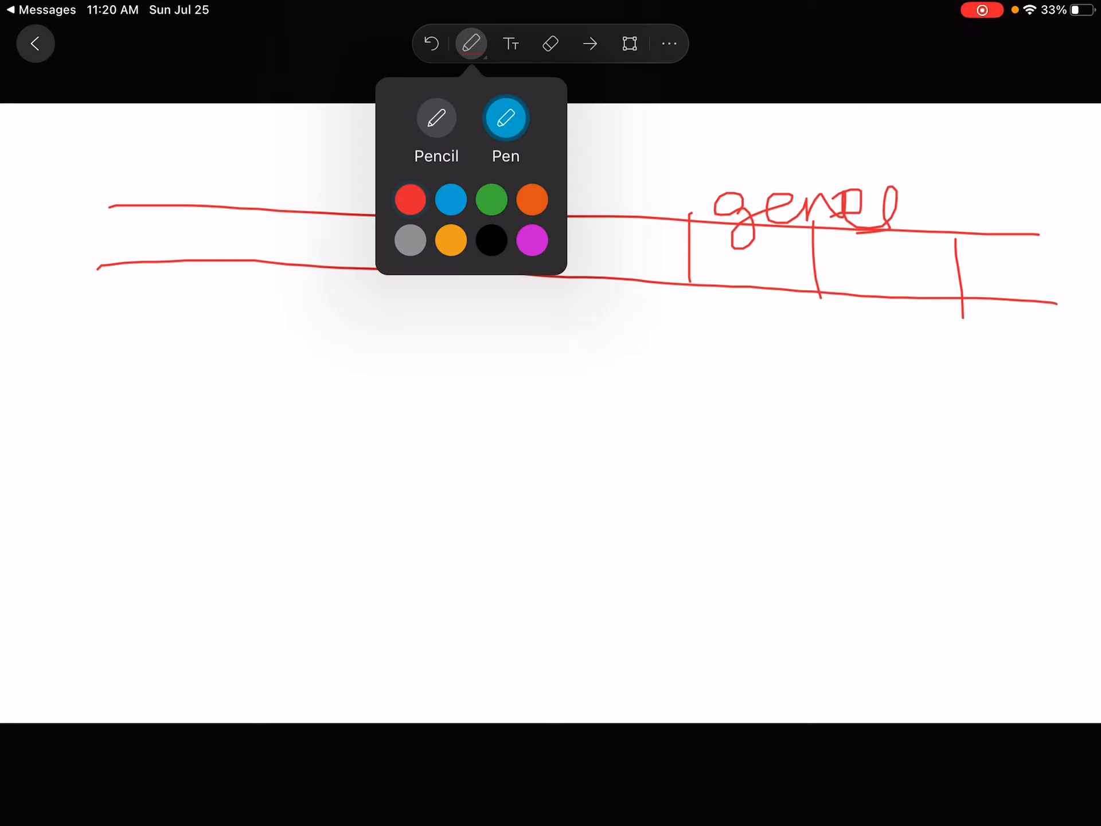
{"action": "left_click", "coordinate": [473, 43]}
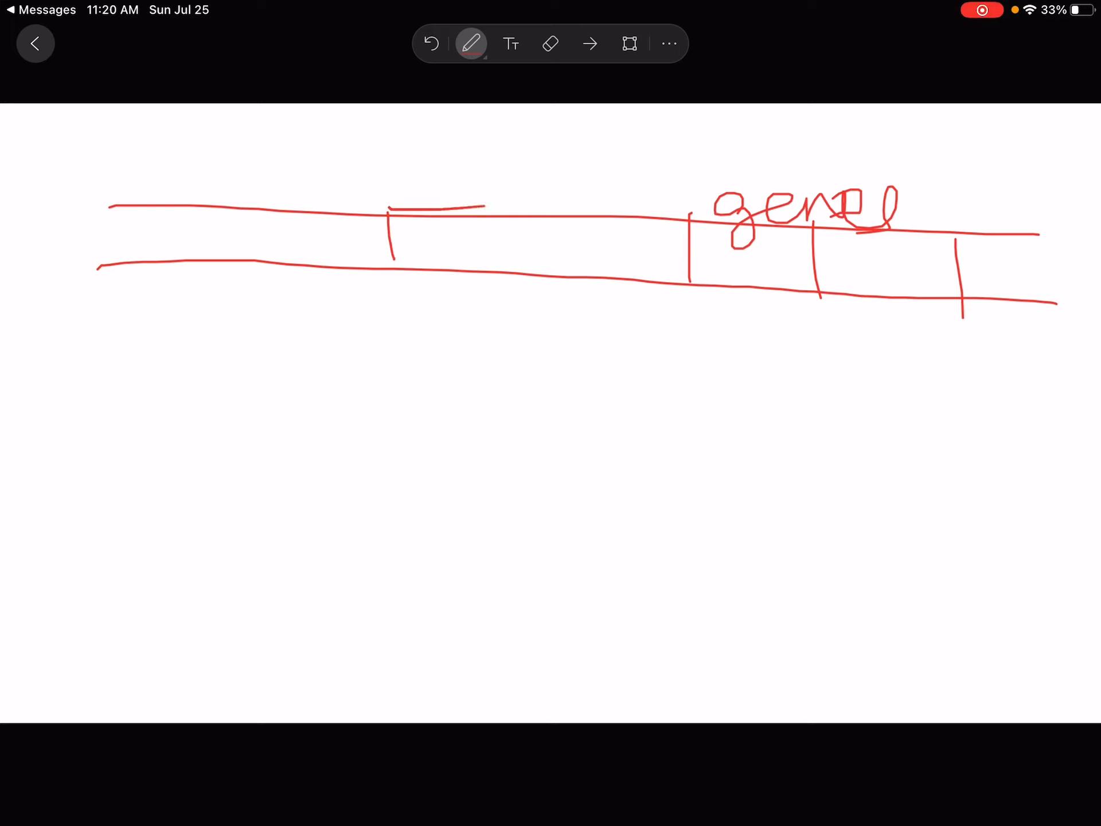
{"action": "left_click_drag", "start_coordinate": [393, 211], "coordinate": [674, 281]}
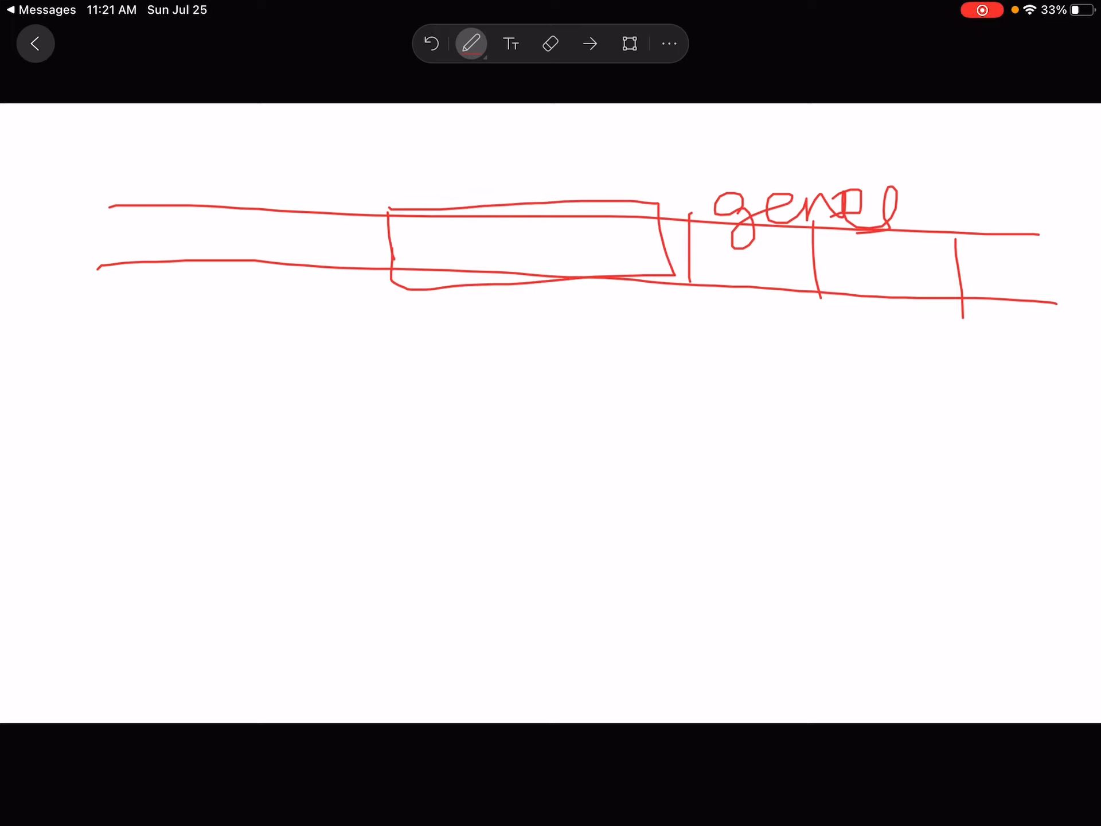
{"action": "left_click", "coordinate": [471, 44]}
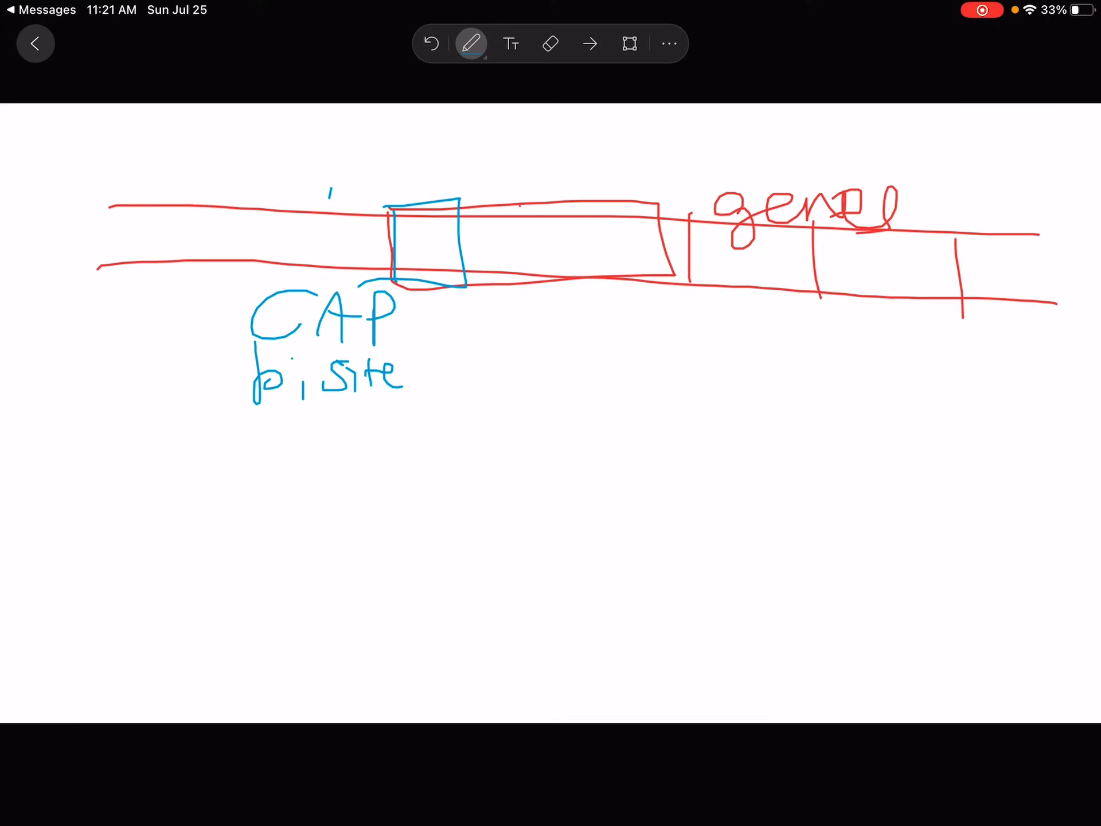
Draw an orange box labelled 'operator' inside the control region with a yellow repressor over it.
{"action": "left_click", "coordinate": [472, 43]}
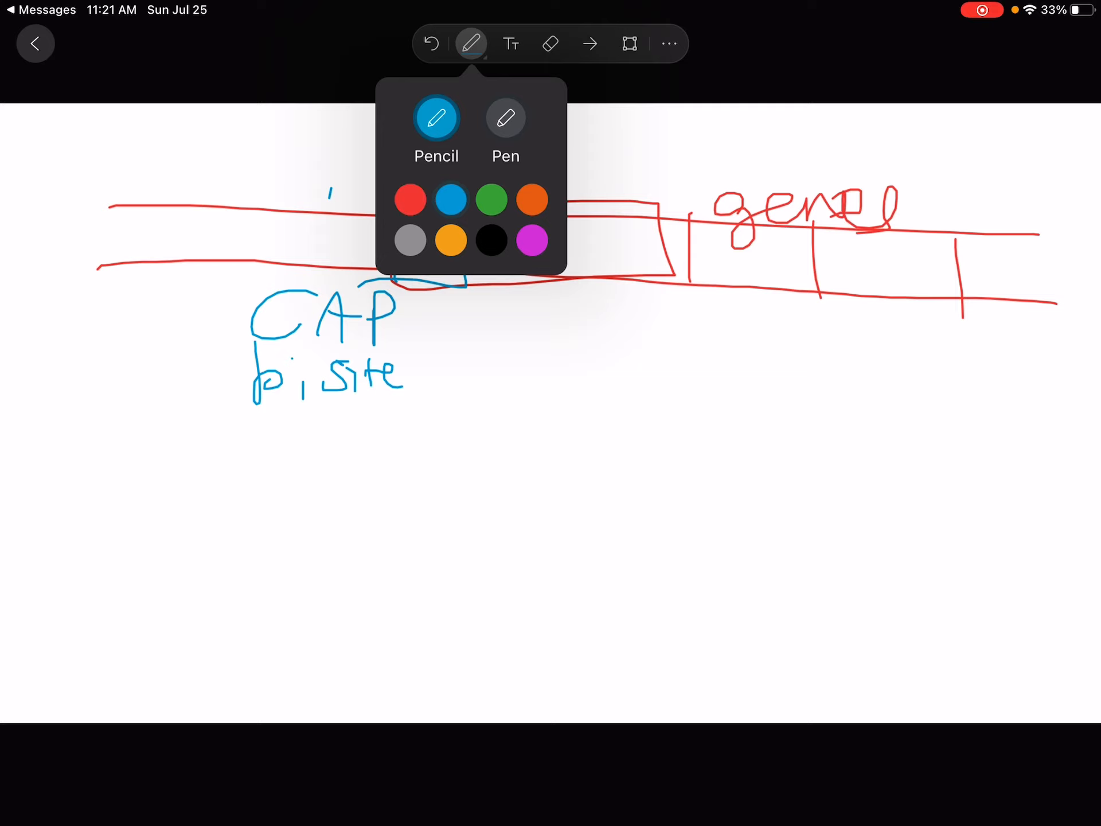
{"action": "left_click", "coordinate": [472, 43]}
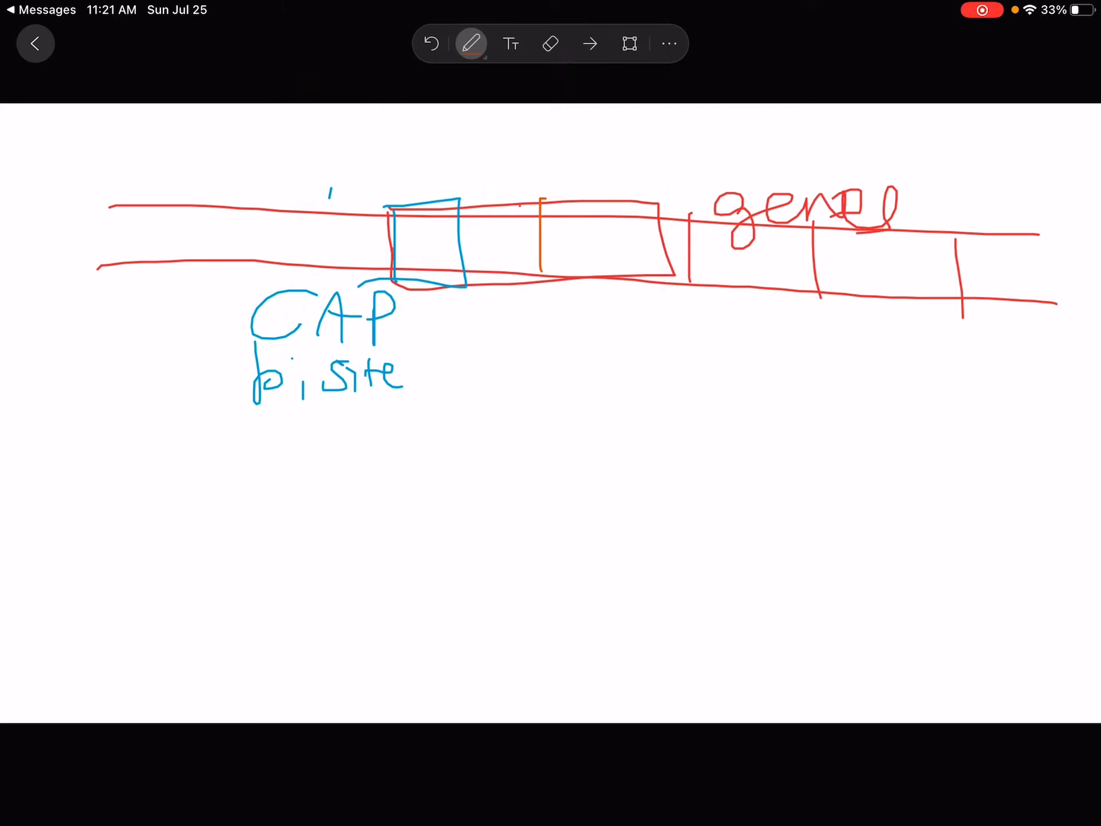
{"action": "left_click_drag", "start_coordinate": [540, 204], "coordinate": [593, 281]}
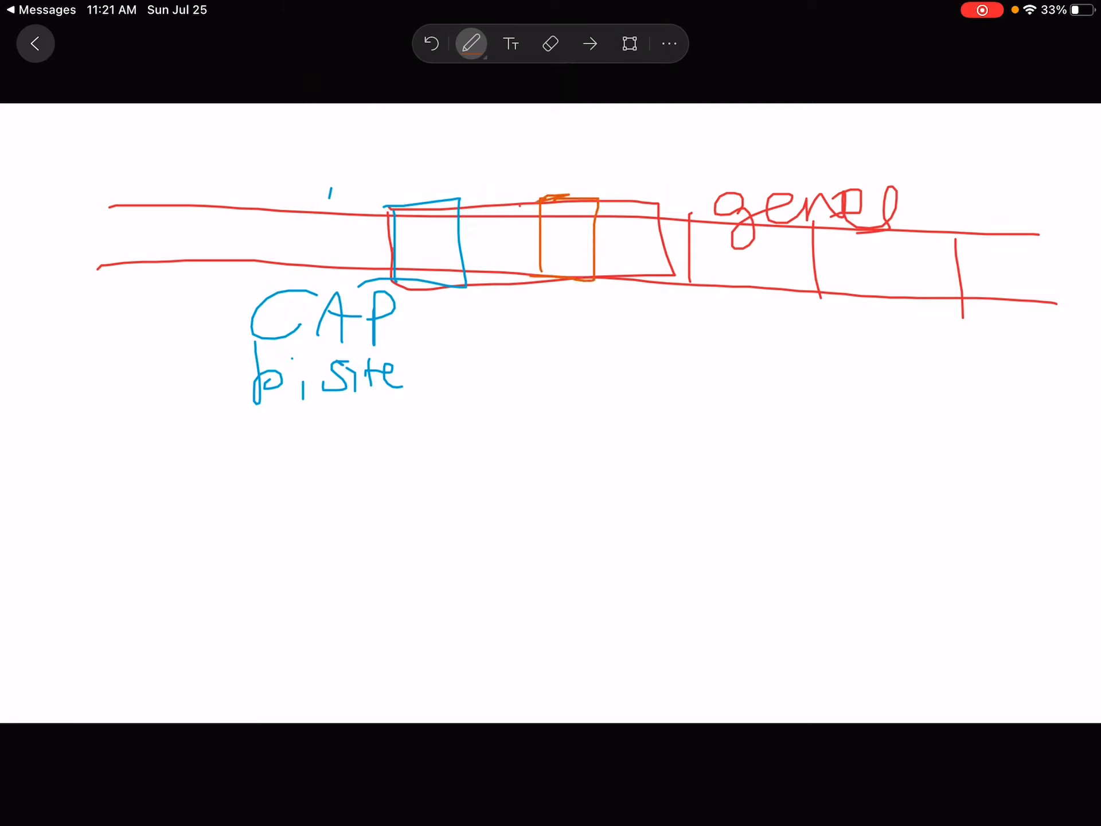
{"action": "left_click_drag", "start_coordinate": [559, 324], "coordinate": [656, 320]}
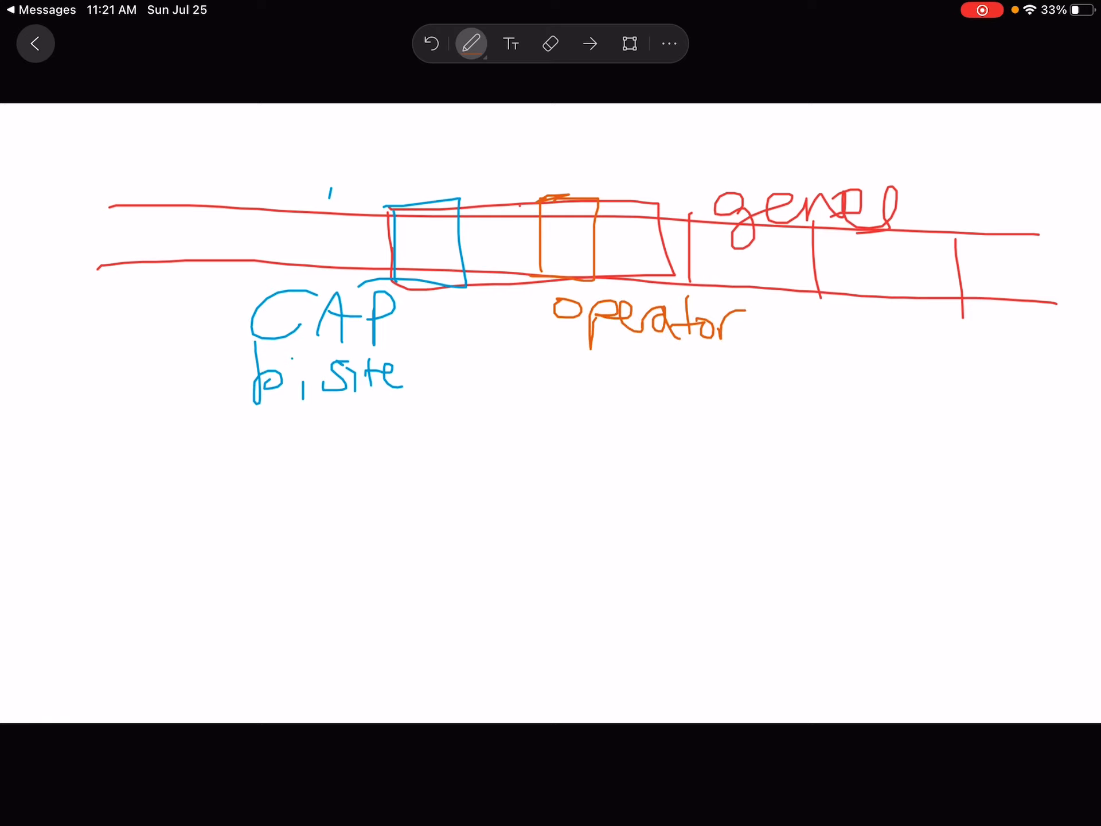
{"action": "left_click", "coordinate": [472, 43]}
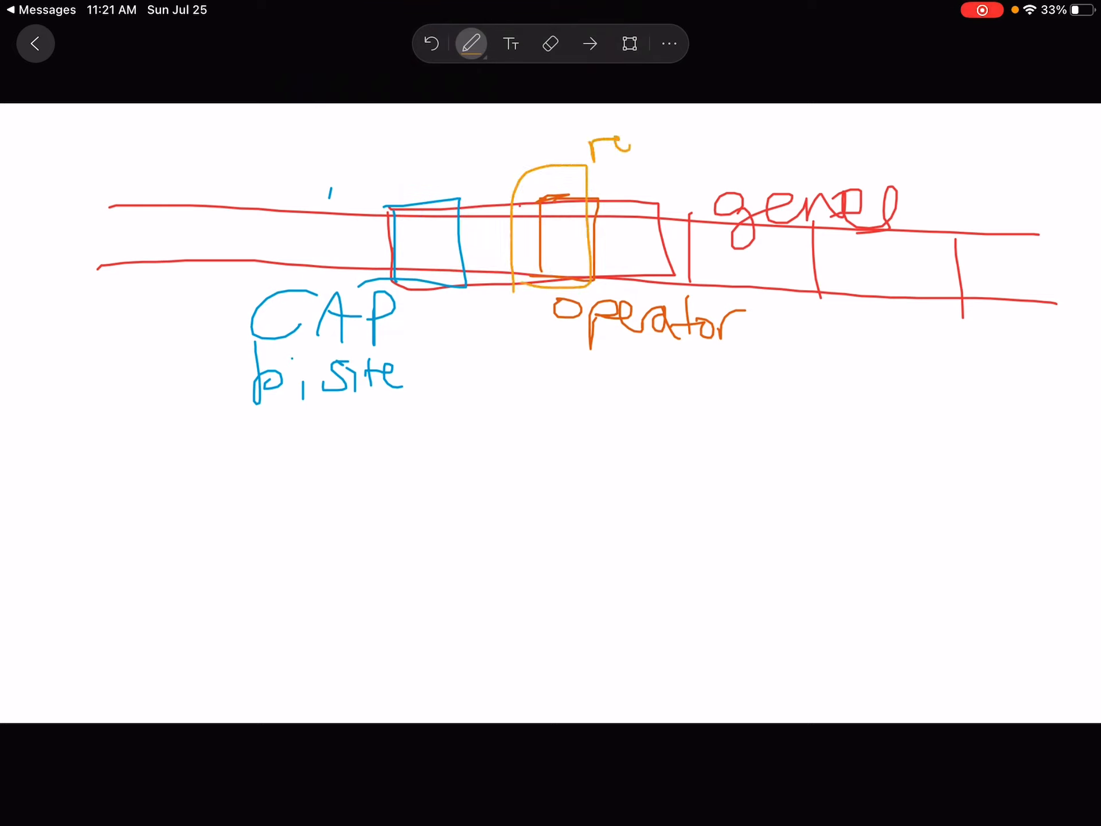
Write 'repressor (No lactose)' in yellow above the strand and '(low energy)' in blue under CAP site.
{"action": "left_click_drag", "start_coordinate": [597, 148], "coordinate": [731, 140]}
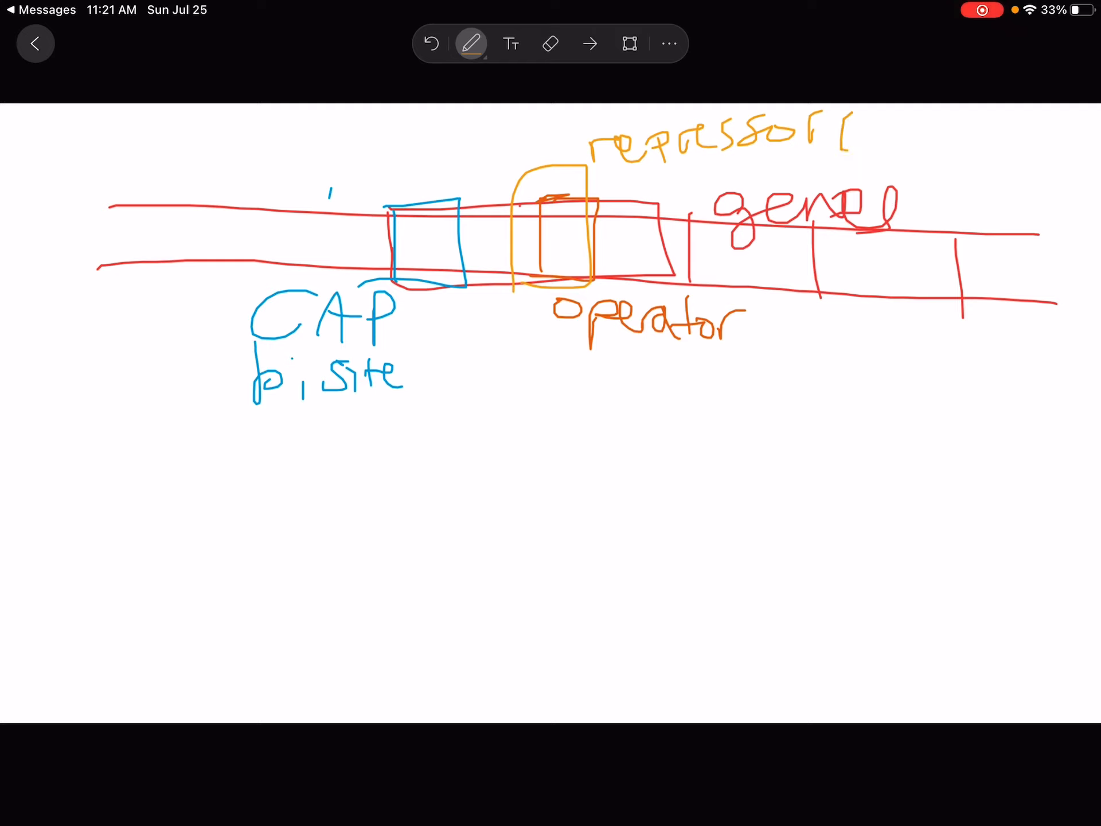
{"action": "type", "text": "(No lactose"}
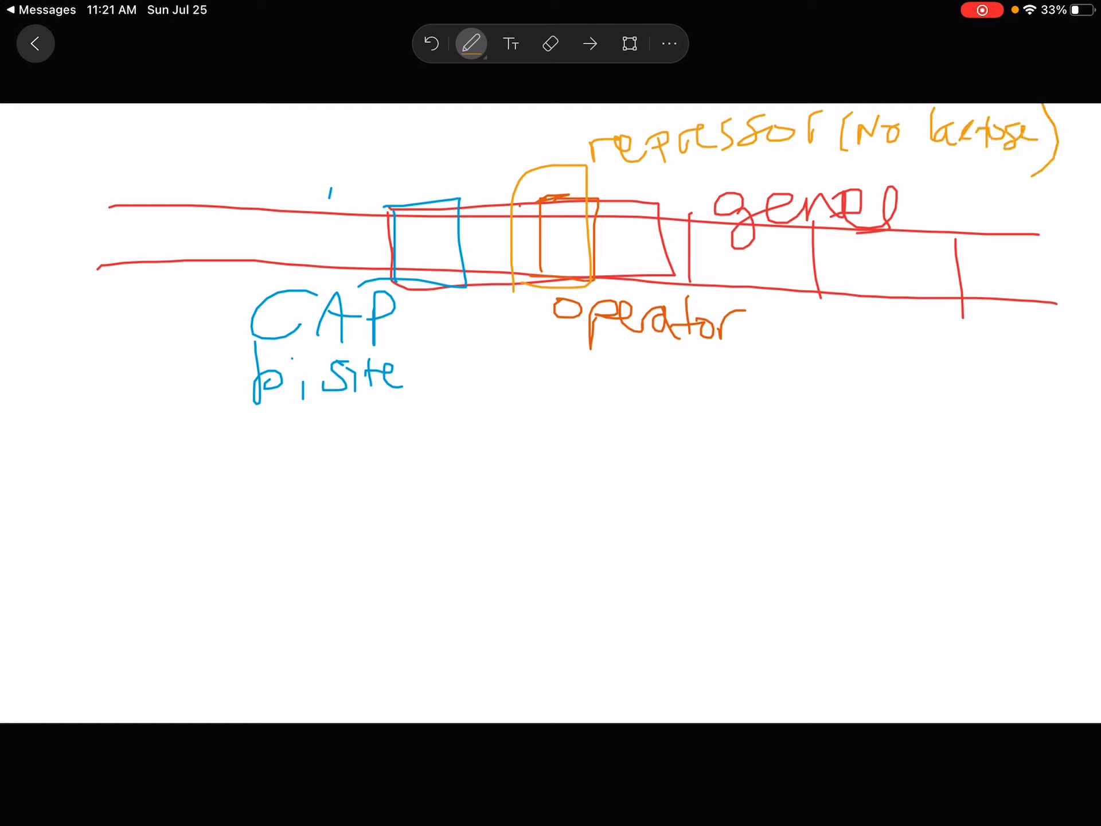
{"action": "left_click", "coordinate": [472, 44]}
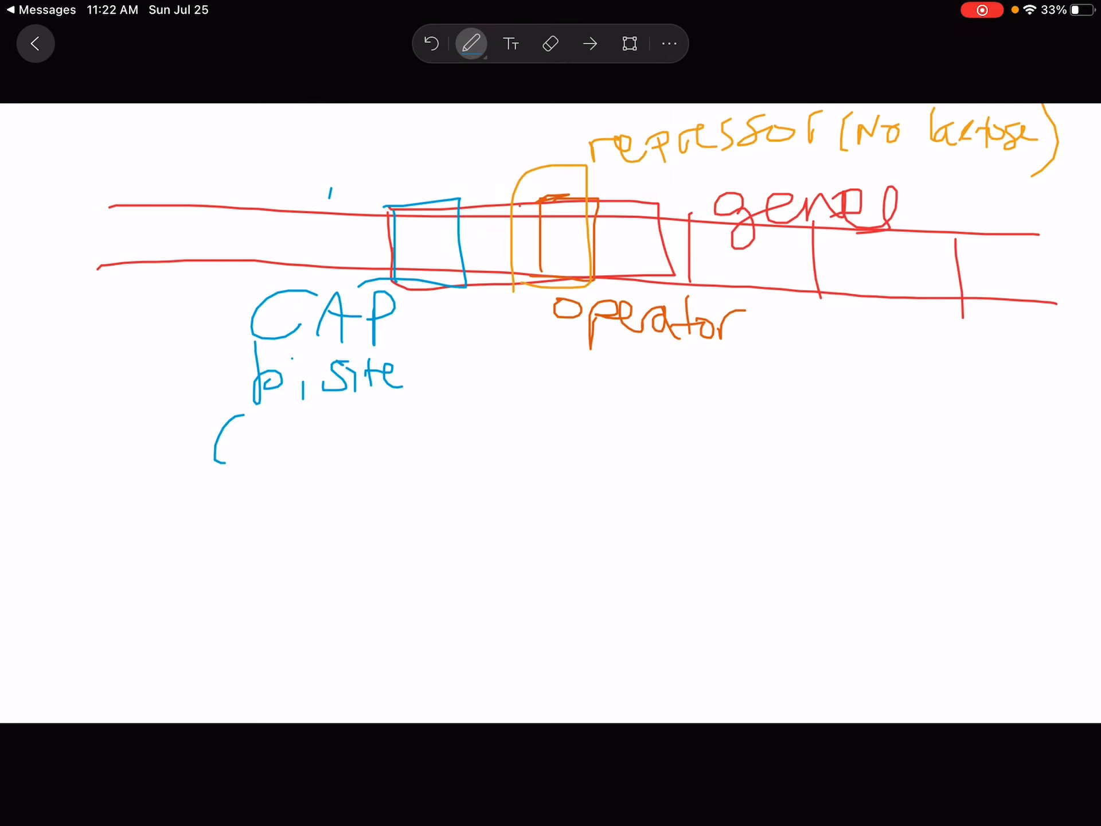
{"action": "left_click_drag", "start_coordinate": [239, 443], "coordinate": [352, 428]}
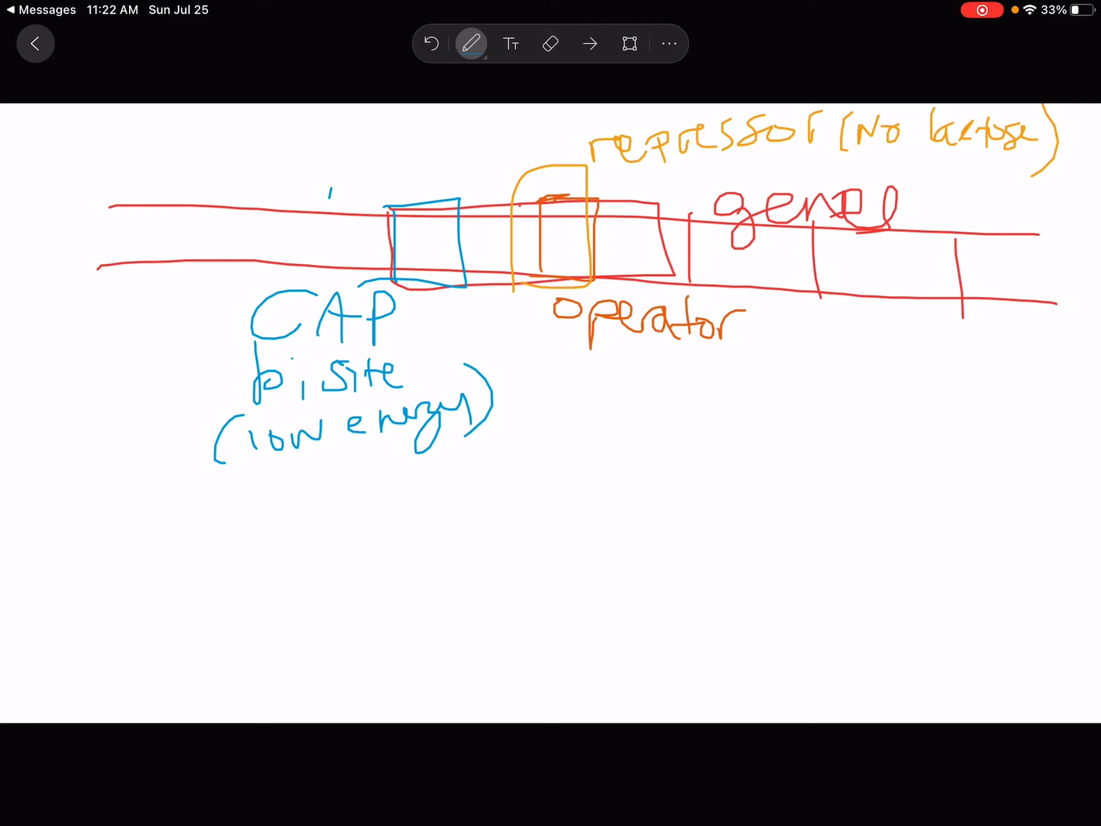
Circle the operator region in magenta and link it to an 'RNApol' label with a note beneath.
{"action": "left_click", "coordinate": [472, 43]}
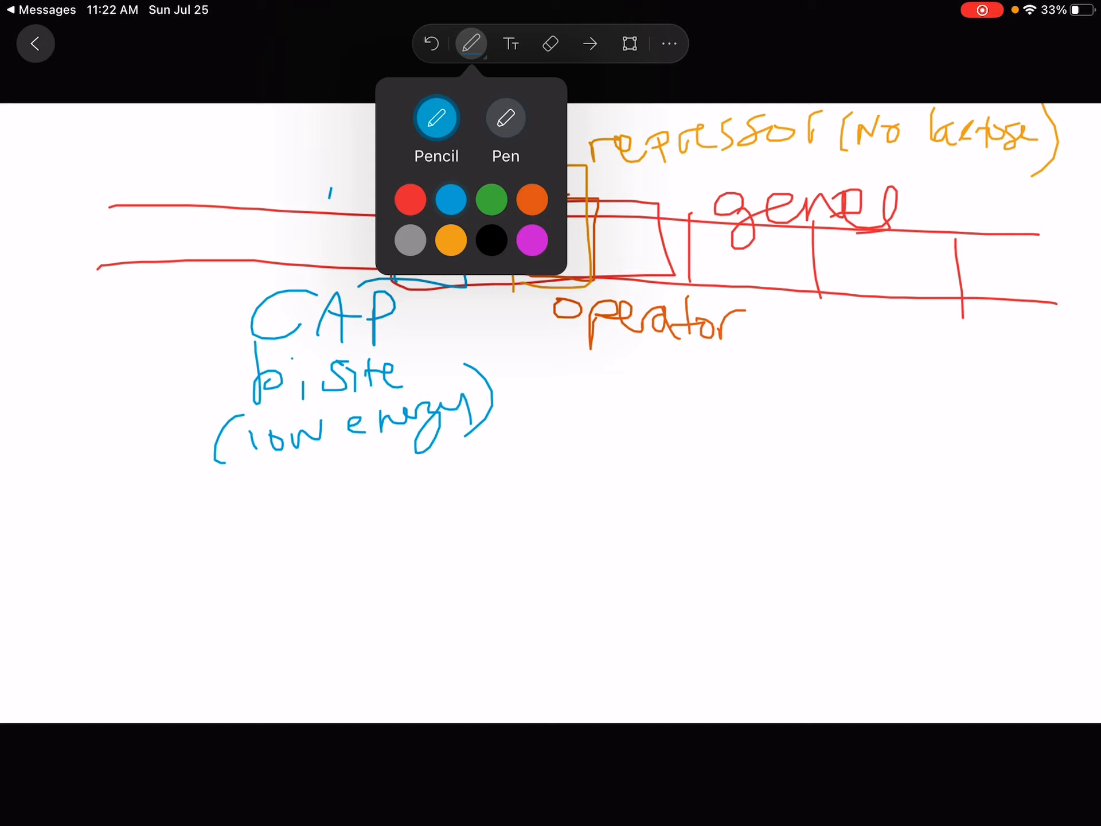
{"action": "left_click", "coordinate": [471, 43]}
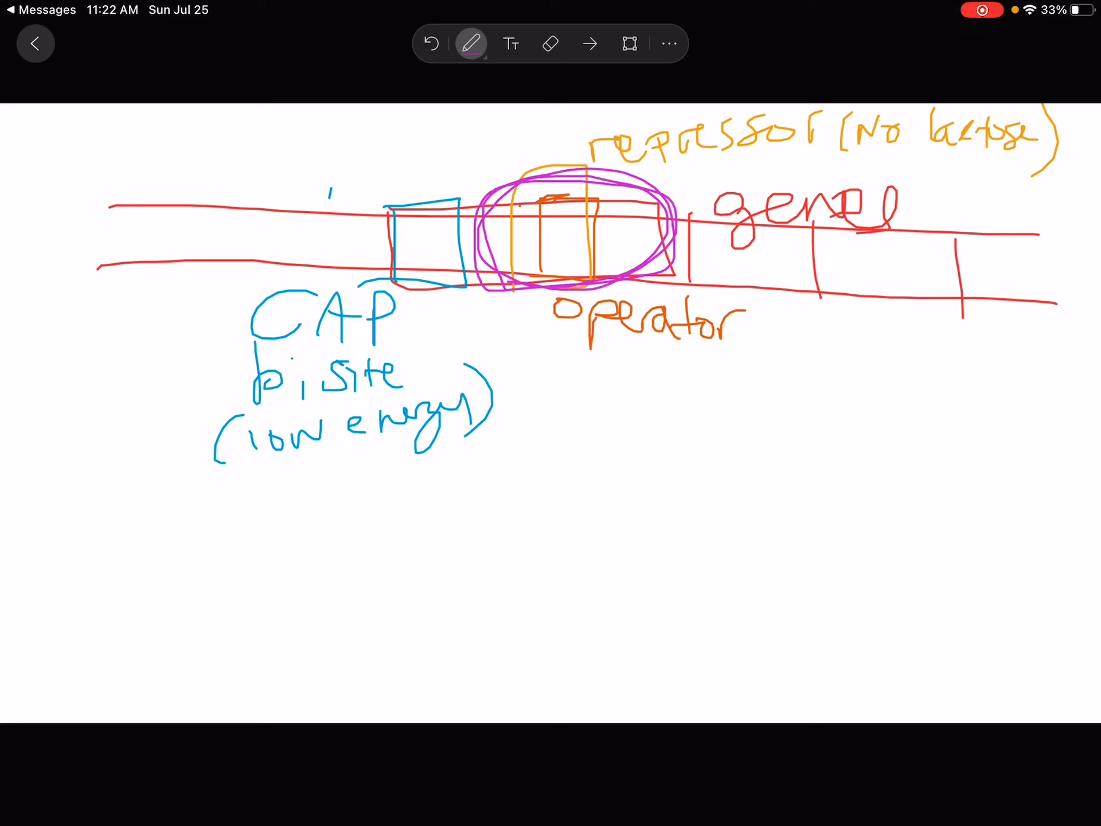
{"action": "left_click_drag", "start_coordinate": [664, 261], "coordinate": [828, 337]}
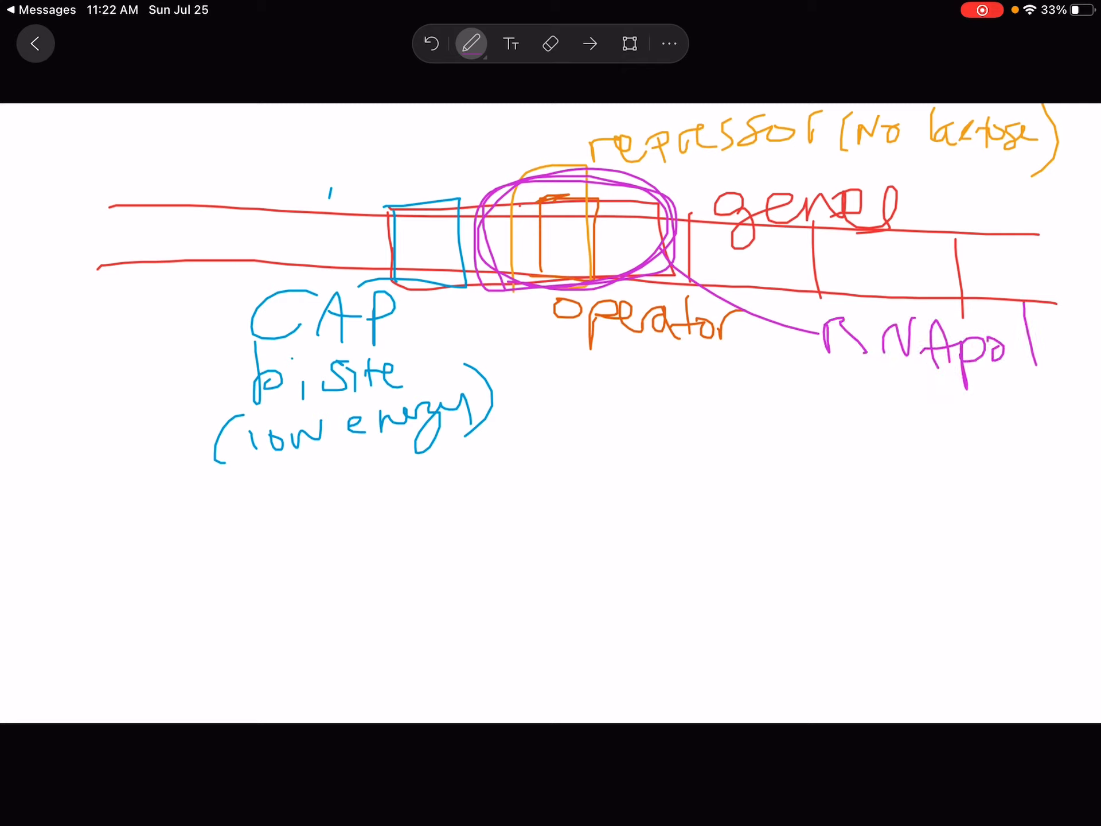
{"action": "left_click_drag", "start_coordinate": [860, 380], "coordinate": [853, 421]}
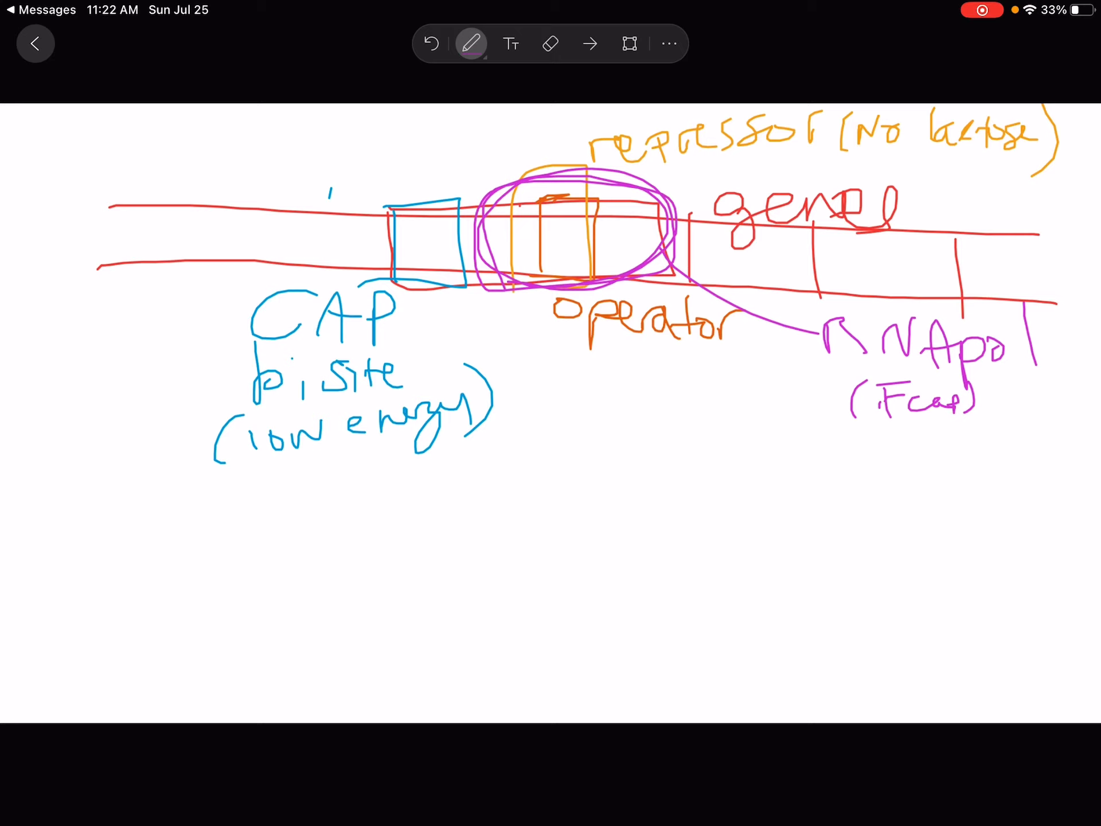
Draw a grey second strand labelled 'genes' below the first, with a green box in its control region.
{"action": "left_click", "coordinate": [473, 43]}
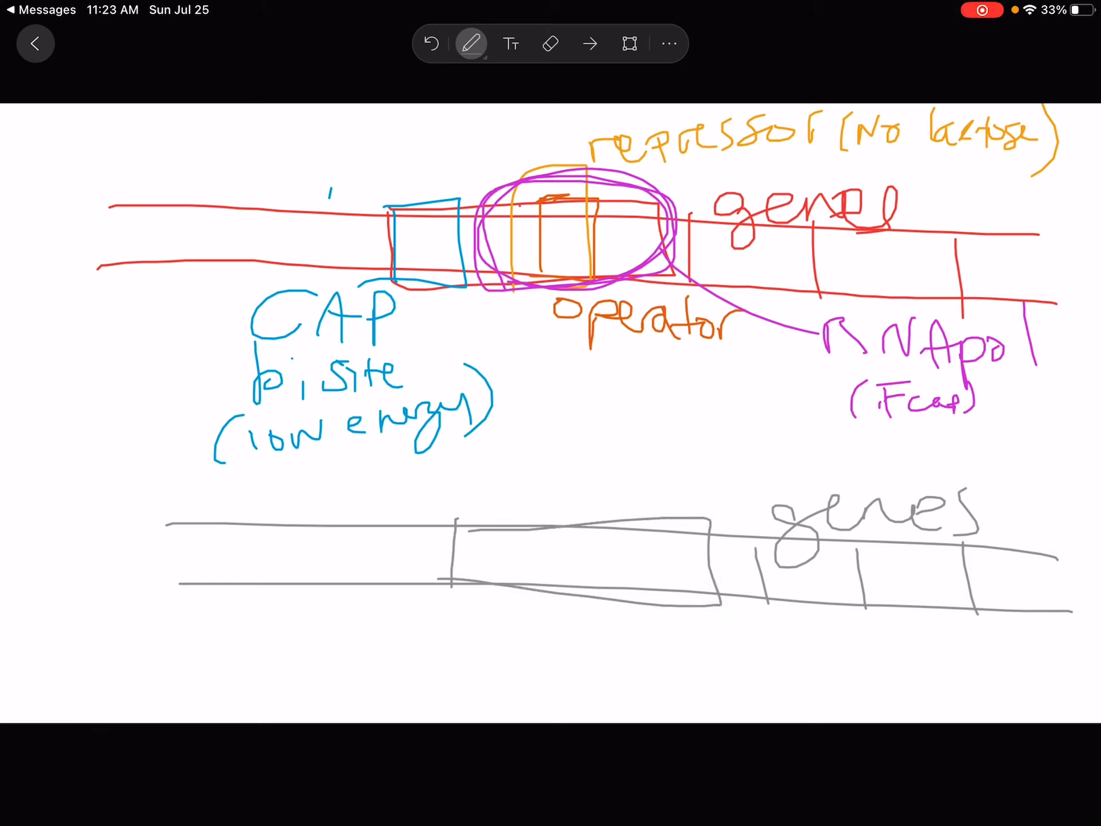
{"action": "left_click", "coordinate": [471, 43]}
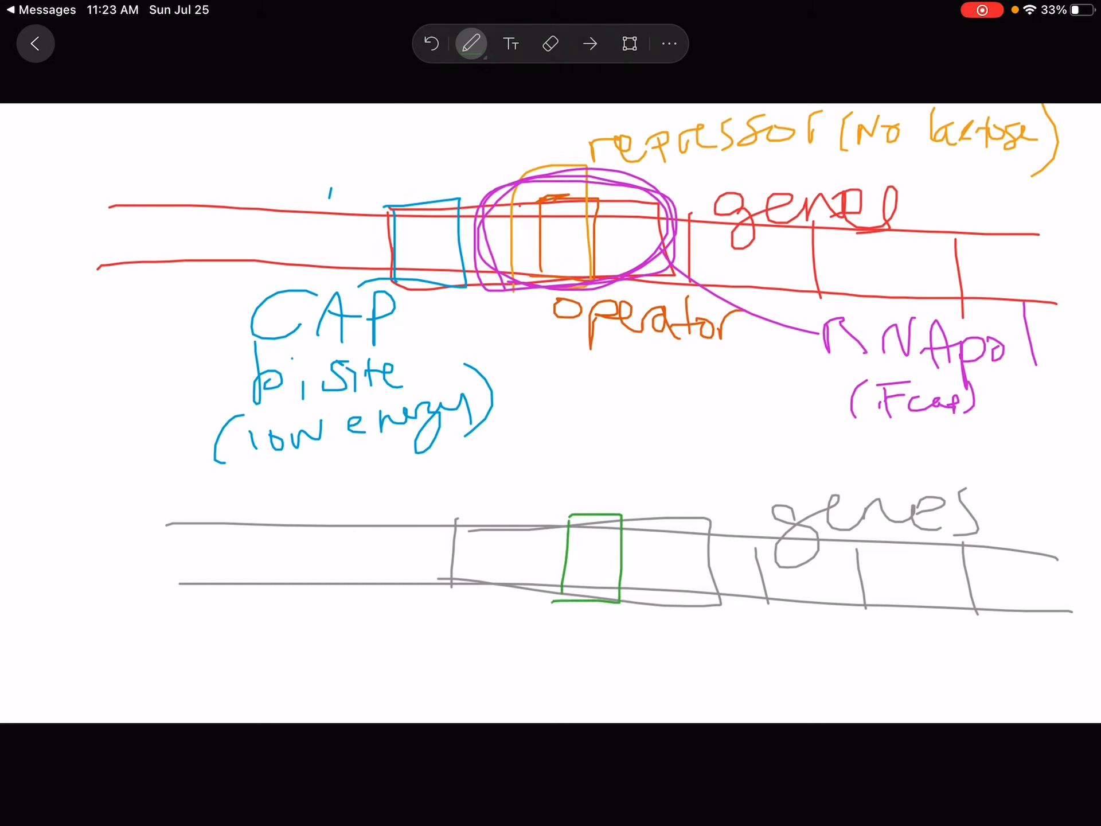
Write 'operator' in green under the green box on the lower strand.
{"action": "left_click_drag", "start_coordinate": [576, 639], "coordinate": [688, 646]}
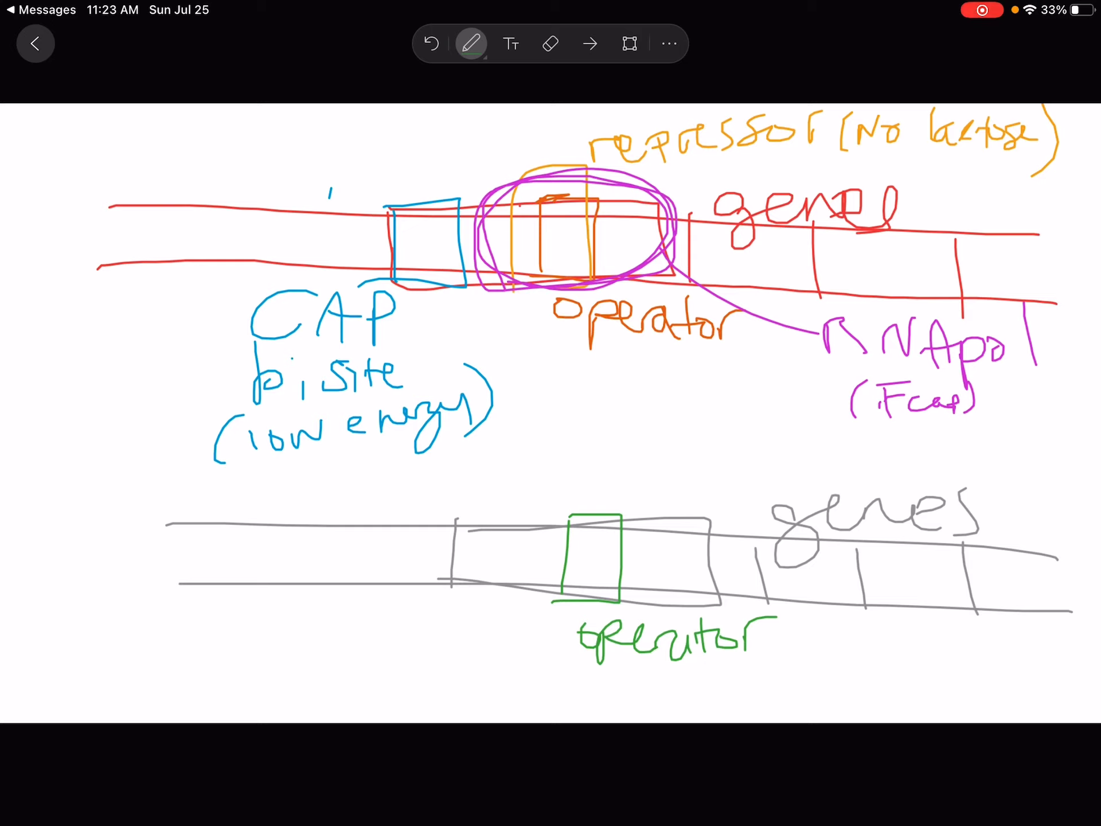
{"action": "left_click", "coordinate": [471, 44]}
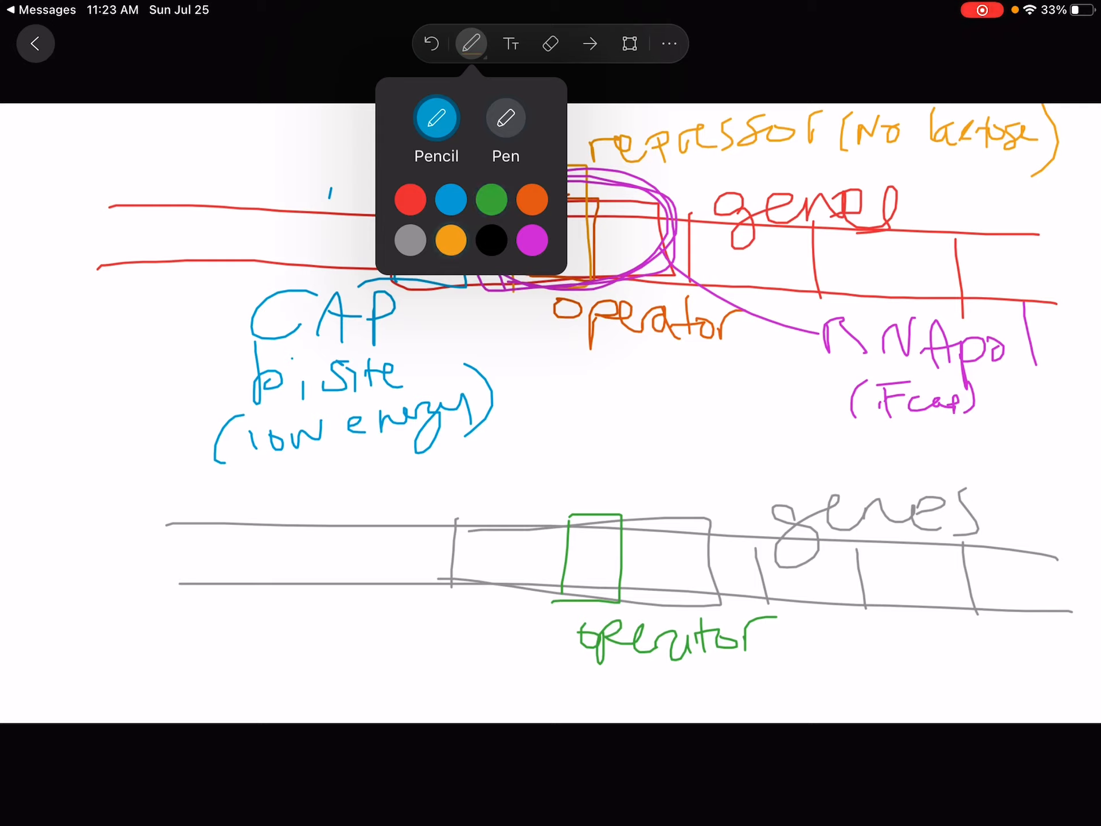
{"action": "left_click", "coordinate": [472, 43]}
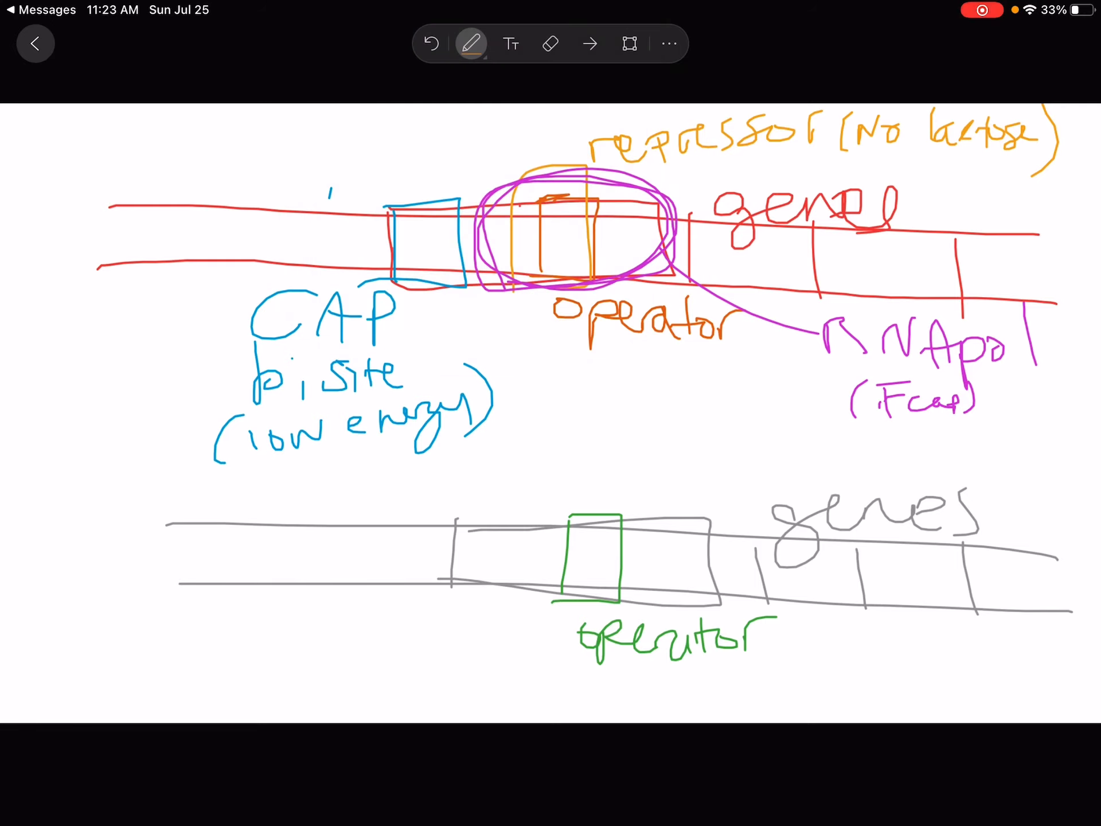
Write 'repressor (tryp↑)' in orange above the orange box on the trp diagram.
{"action": "left_click_drag", "start_coordinate": [541, 470], "coordinate": [618, 604]}
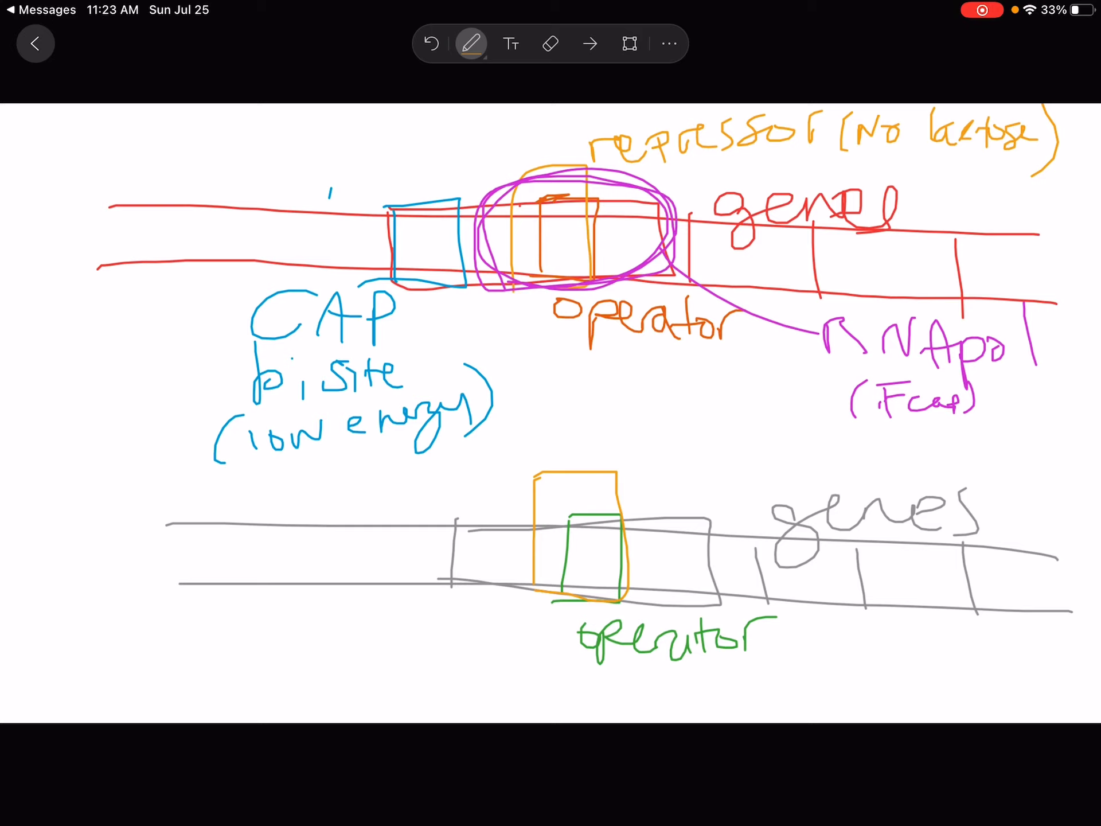
{"action": "left_click_drag", "start_coordinate": [548, 450], "coordinate": [625, 436]}
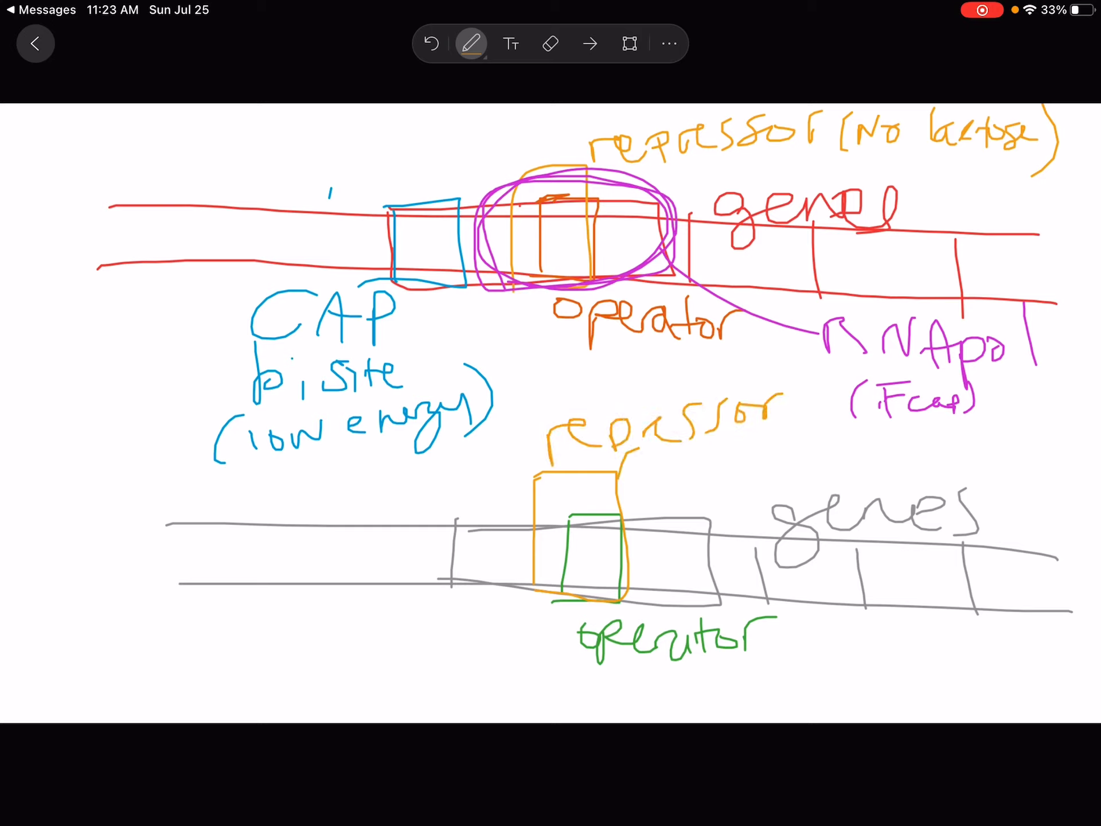
{"action": "left_click_drag", "start_coordinate": [618, 463], "coordinate": [646, 513]}
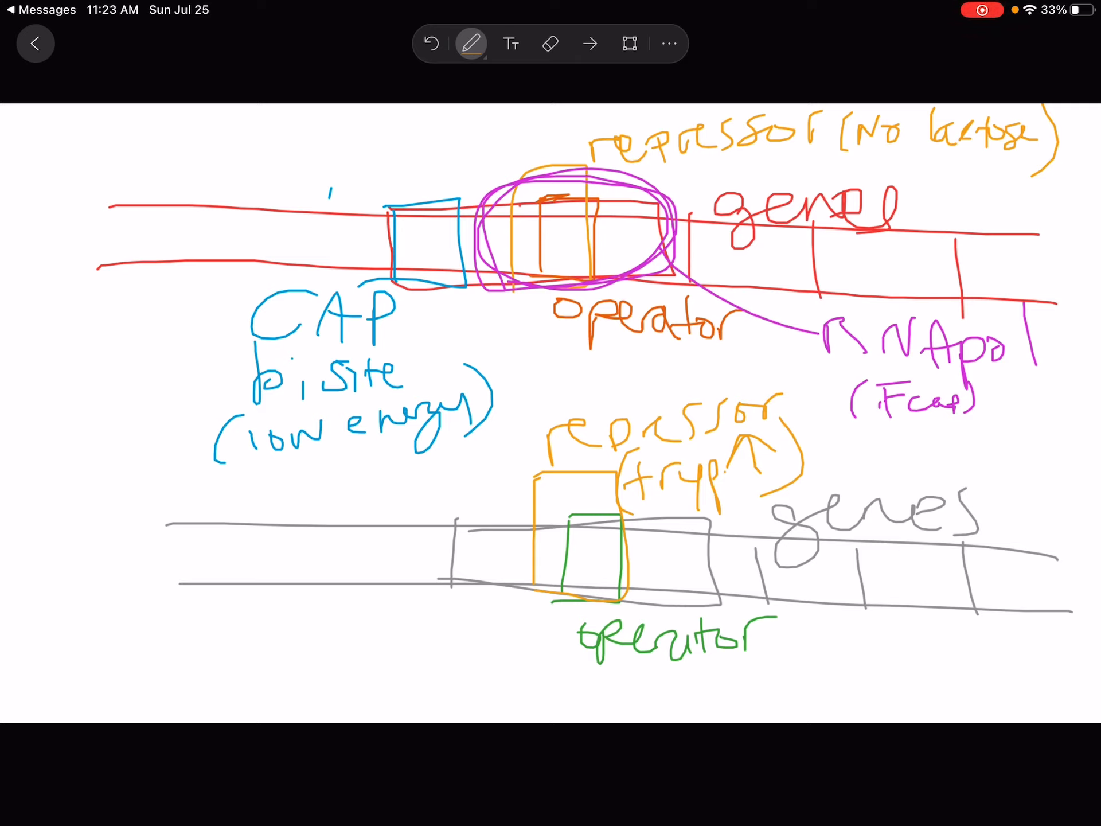
{"action": "left_click", "coordinate": [472, 43]}
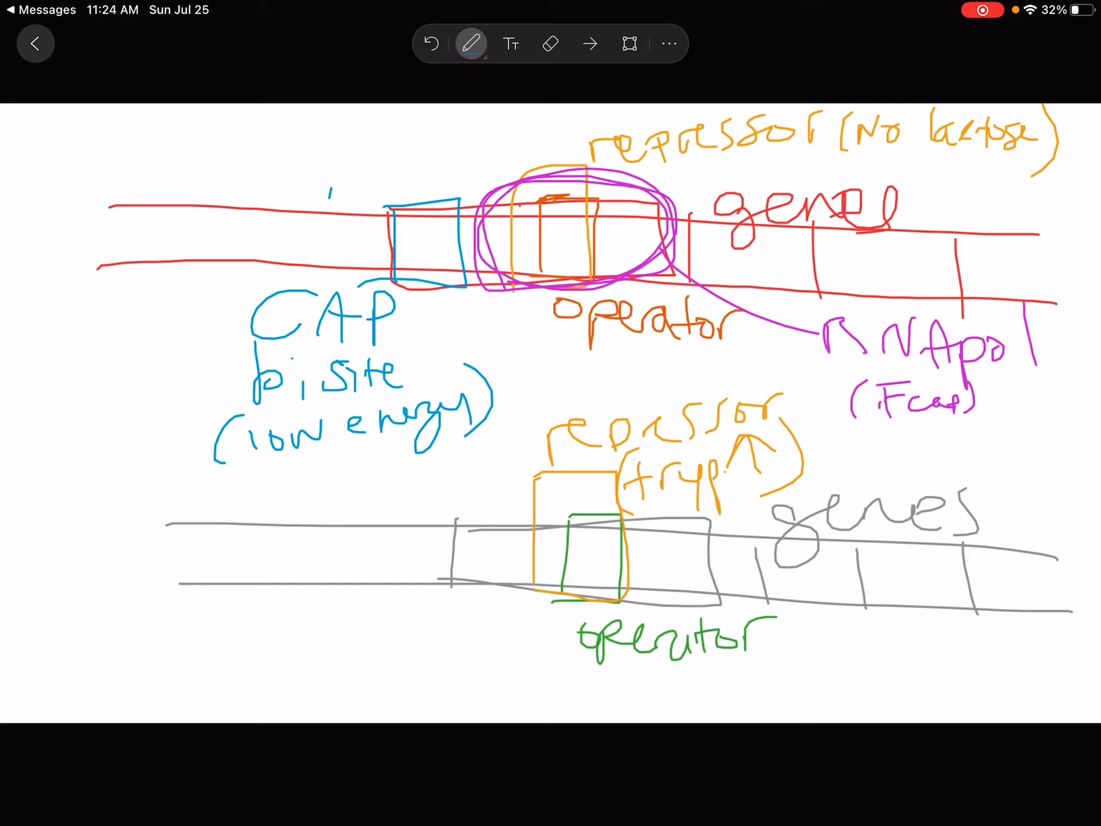
{"action": "left_click", "coordinate": [471, 43]}
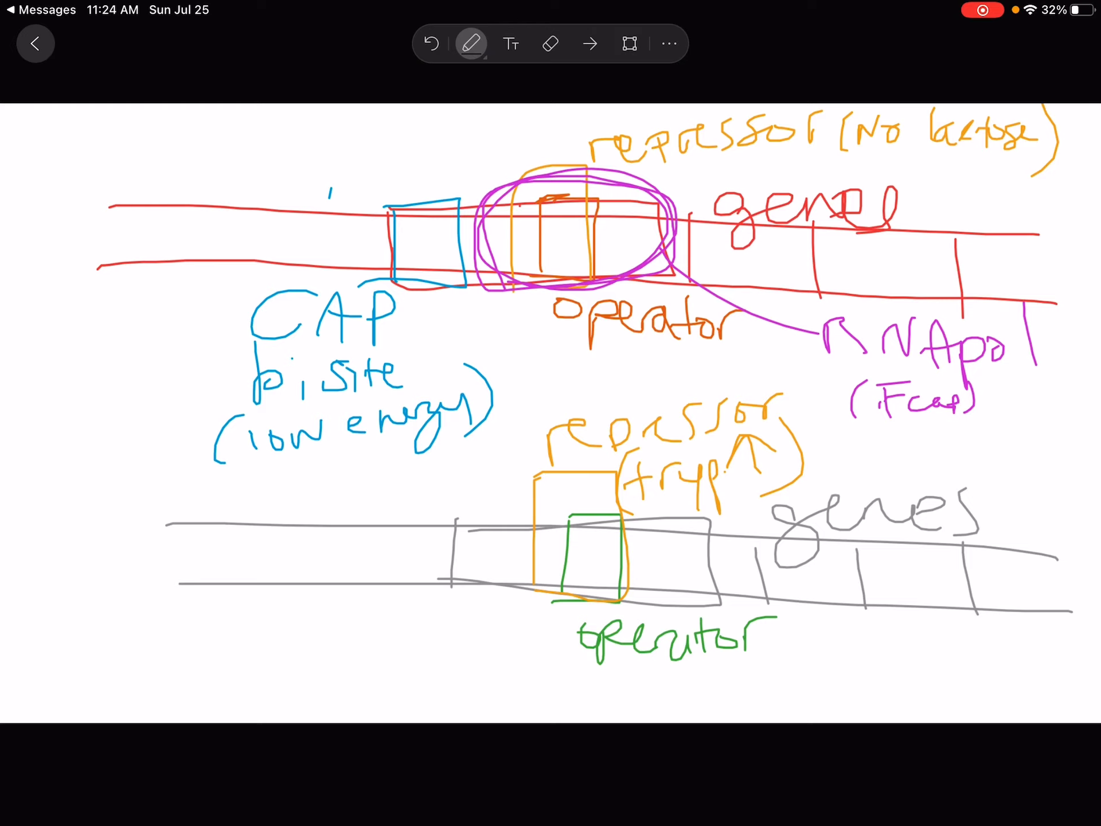
Box the trp and lac control regions in black.
{"action": "left_click_drag", "start_coordinate": [463, 459], "coordinate": [455, 613]}
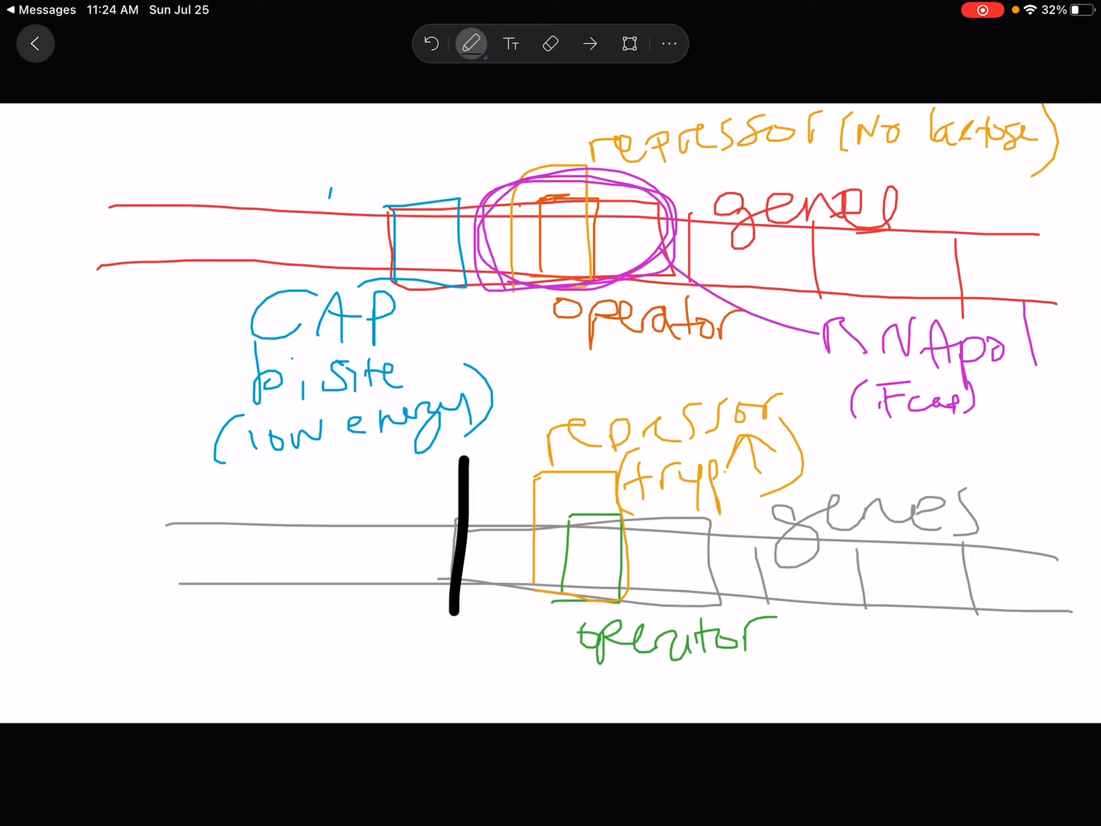
{"action": "left_click_drag", "start_coordinate": [460, 460], "coordinate": [772, 664]}
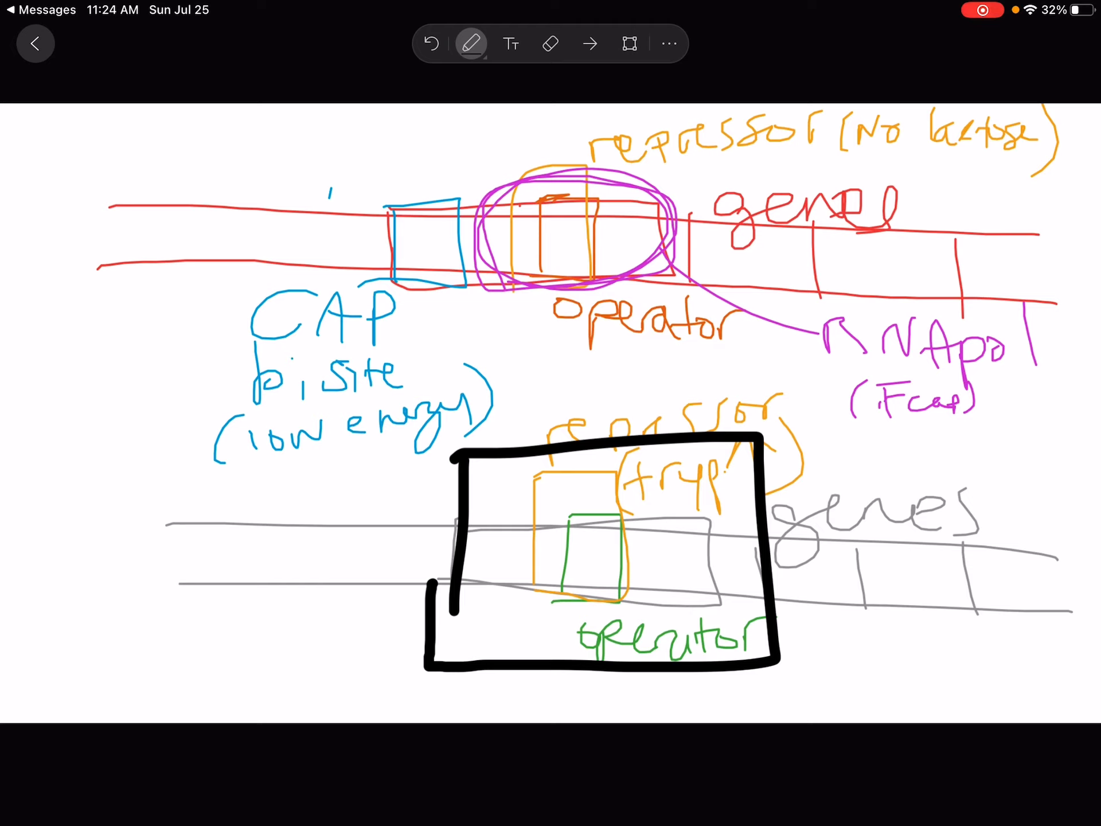
{"action": "left_click_drag", "start_coordinate": [401, 116], "coordinate": [399, 340]}
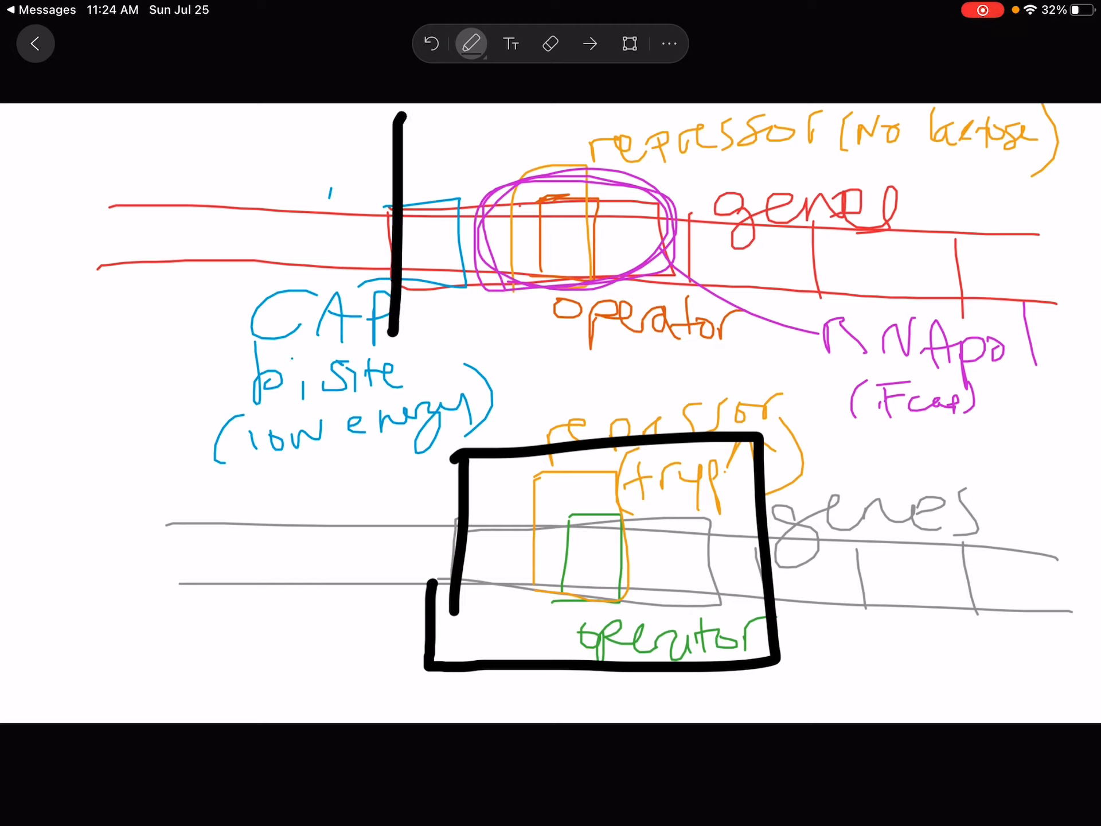
{"action": "left_click_drag", "start_coordinate": [404, 116], "coordinate": [702, 312]}
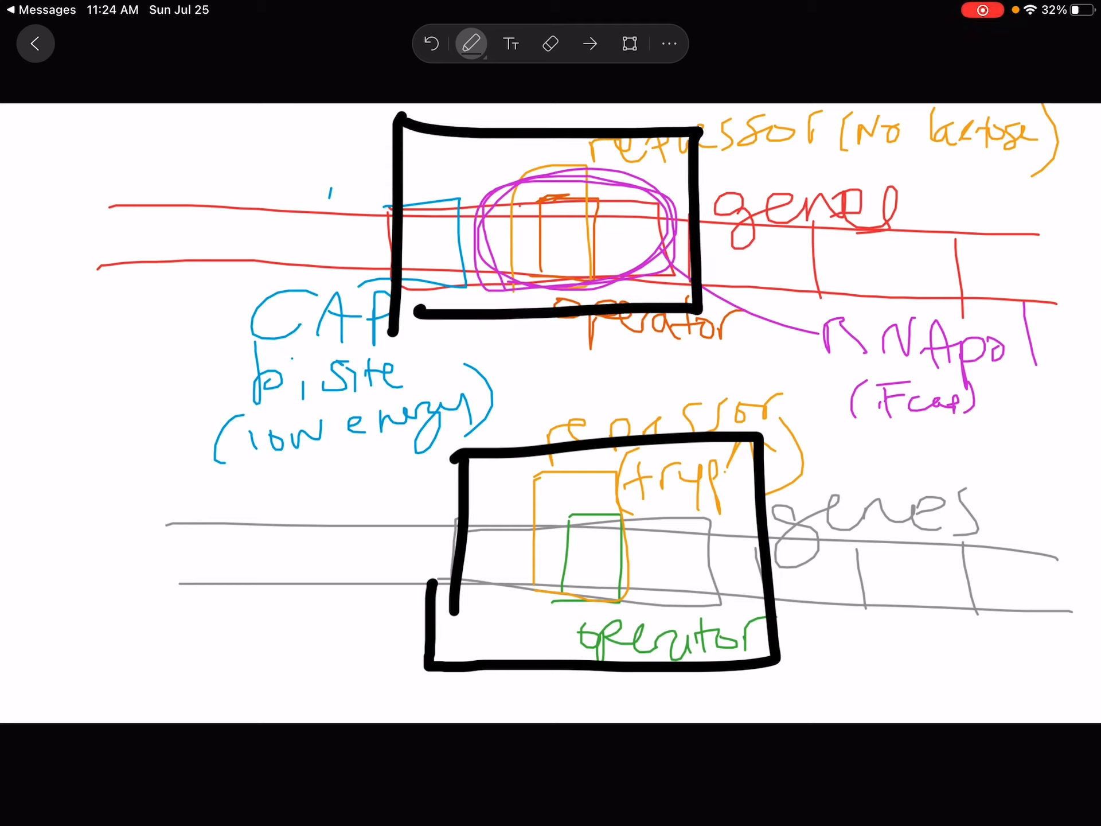
Cross out the lac box with an X and draw an arrow from the trp box to it.
{"action": "left_click_drag", "start_coordinate": [404, 126], "coordinate": [678, 281]}
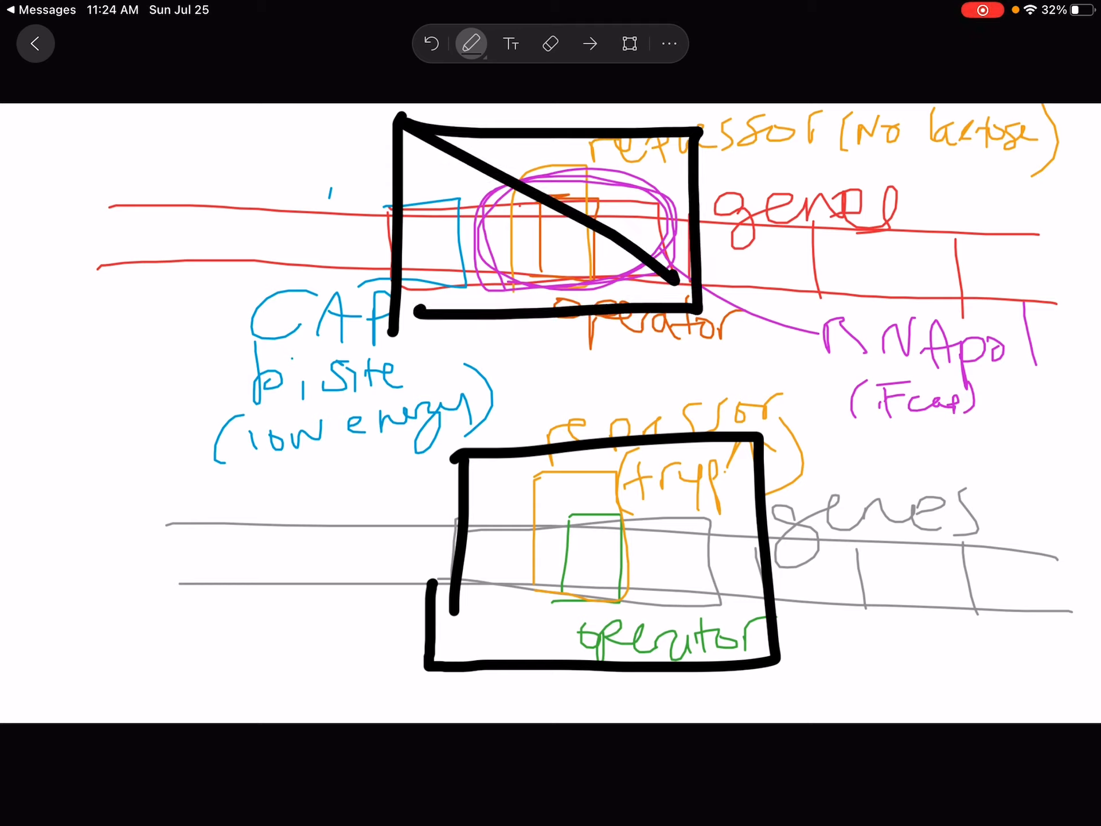
{"action": "left_click_drag", "start_coordinate": [682, 140], "coordinate": [407, 317]}
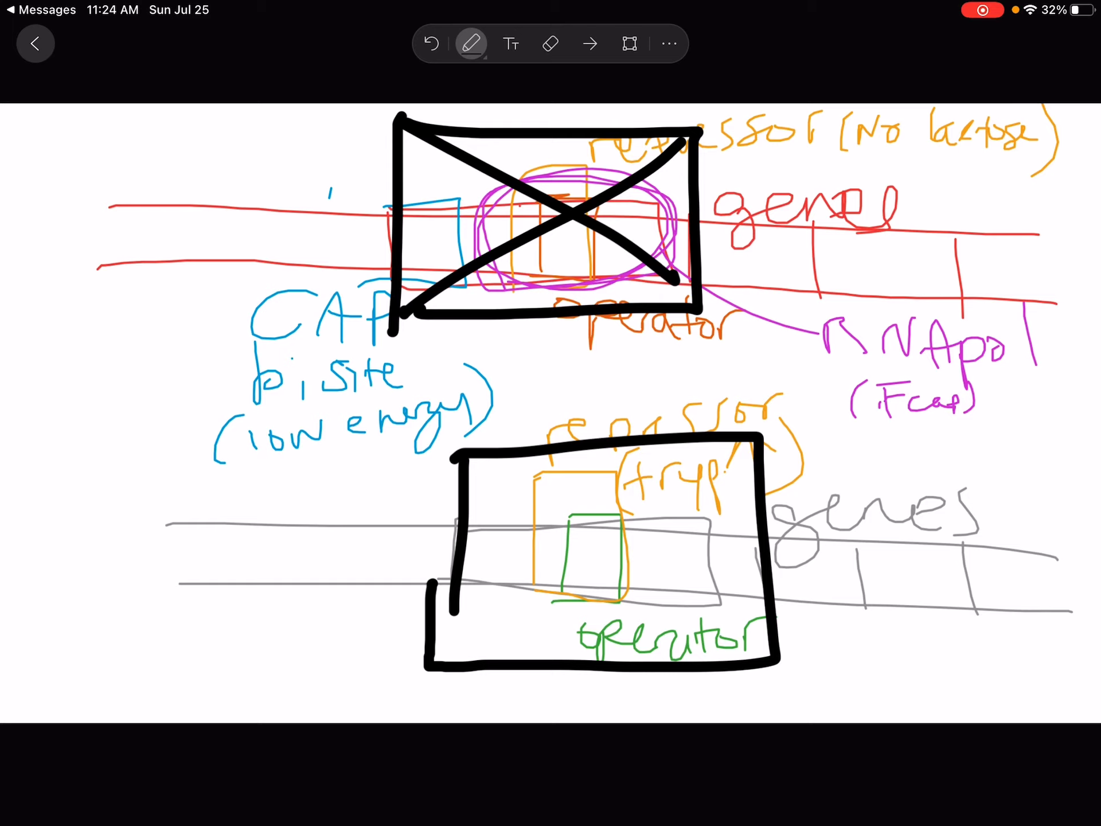
{"action": "left_click_drag", "start_coordinate": [464, 295], "coordinate": [519, 499]}
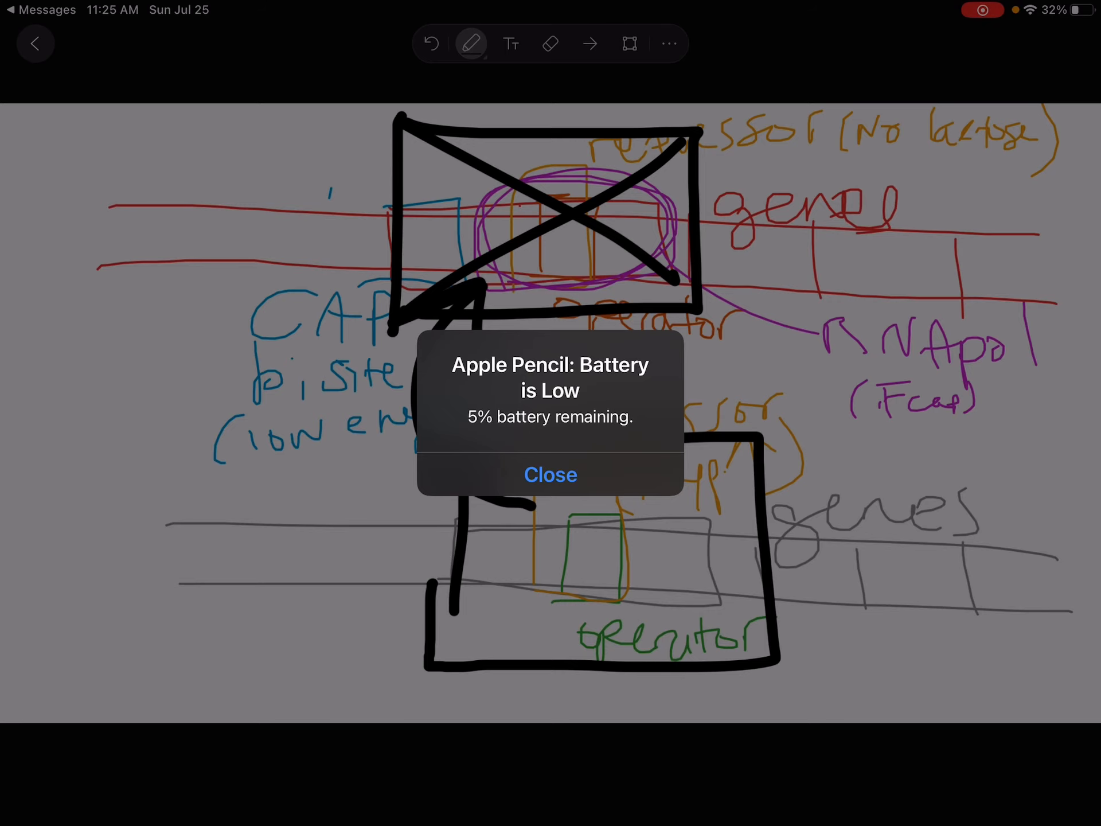
Dismiss the low-battery alert and sketch an orange arrow from the trp repressor to a filled orange circle.
{"action": "left_click", "coordinate": [551, 473]}
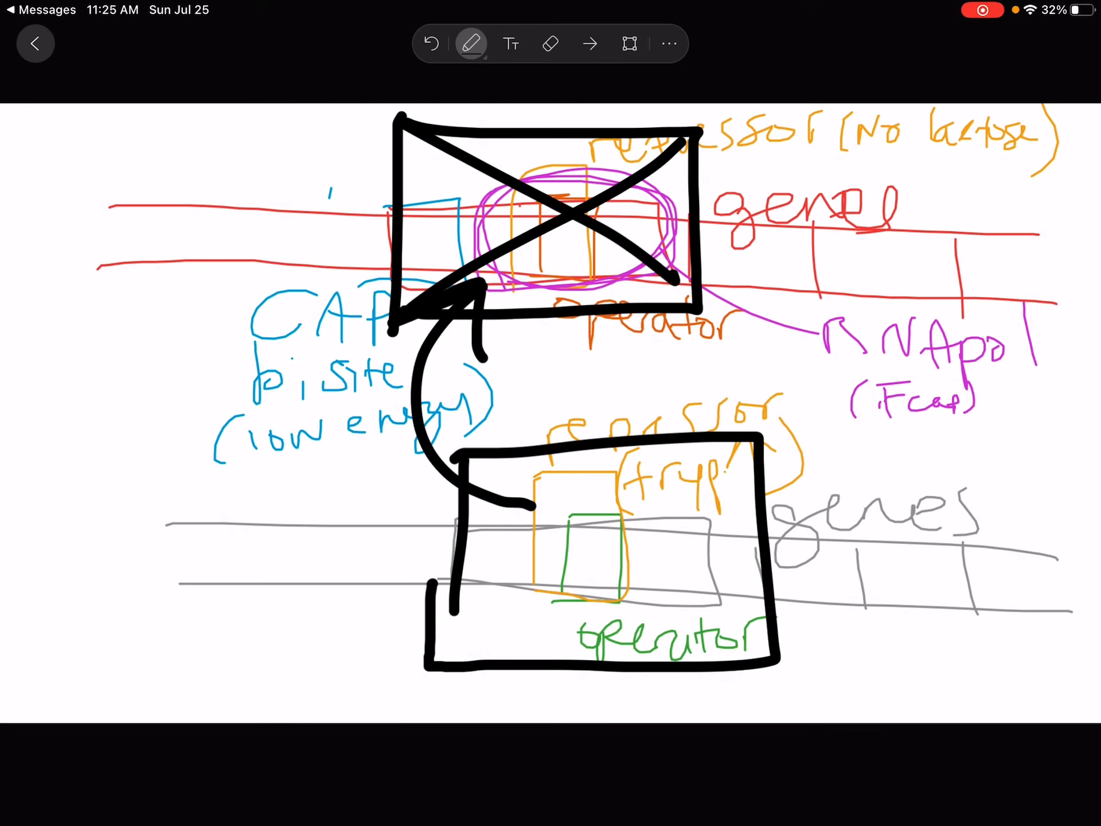
{"action": "left_click", "coordinate": [471, 43]}
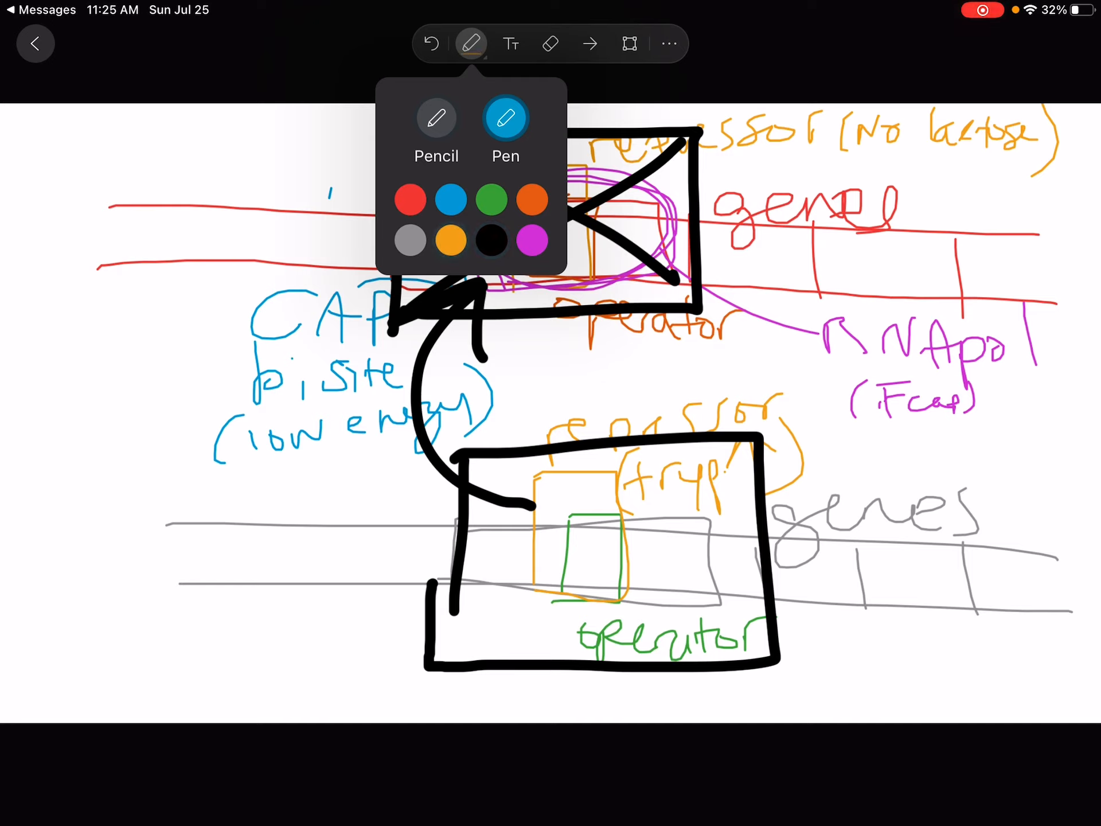
{"action": "left_click", "coordinate": [471, 43]}
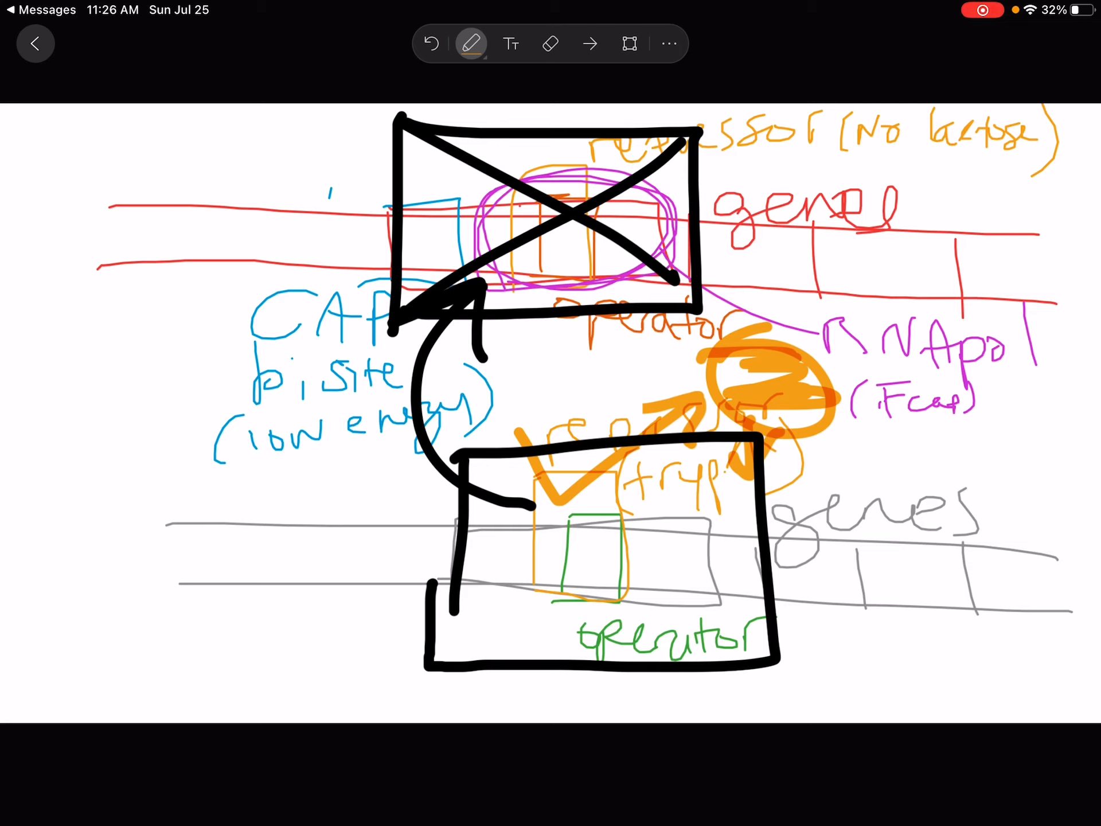
Switch to magenta ink and mark the trp region with a stroke along the genes.
{"action": "left_click", "coordinate": [472, 43]}
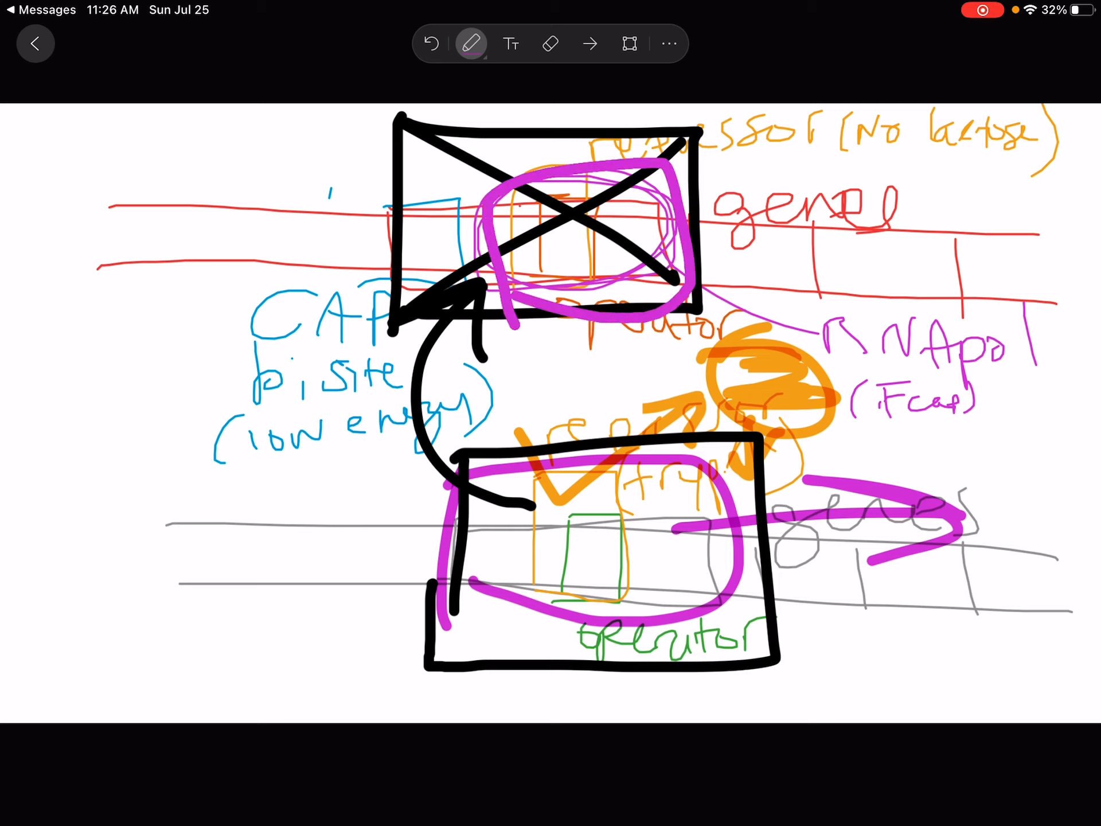
{"action": "left_click_drag", "start_coordinate": [674, 245], "coordinate": [983, 242]}
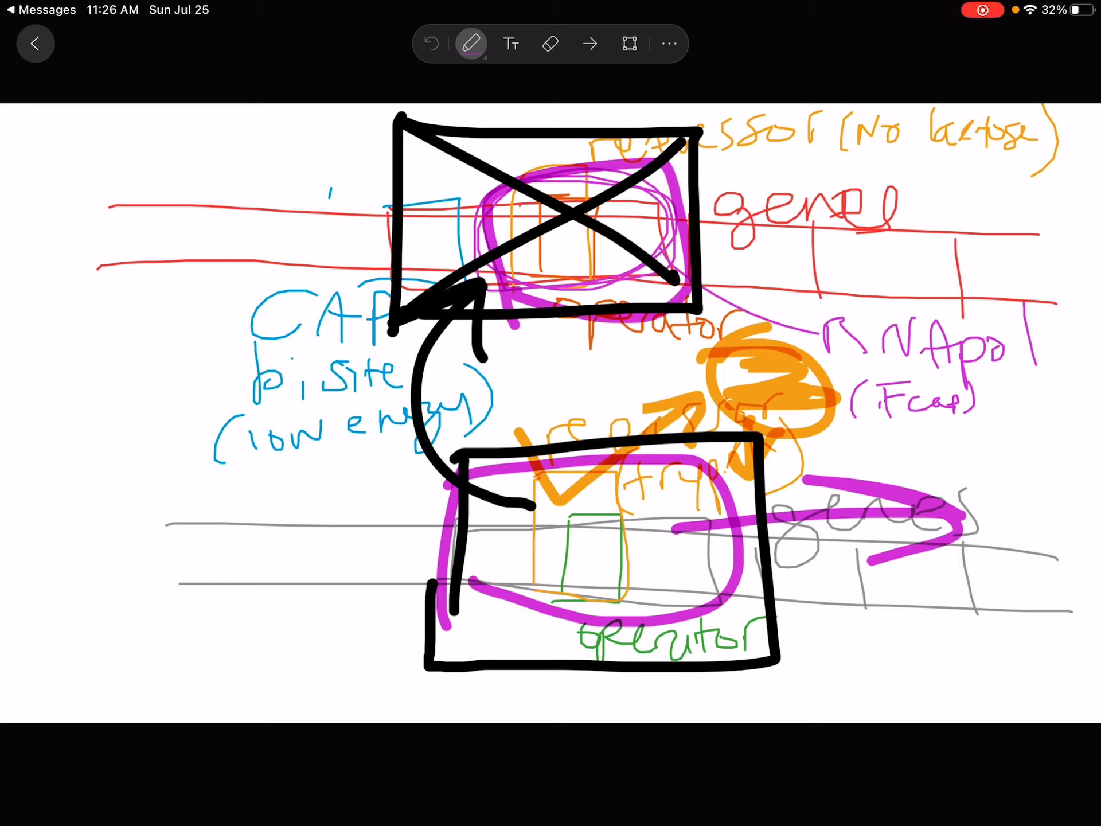
{"action": "left_click", "coordinate": [431, 43]}
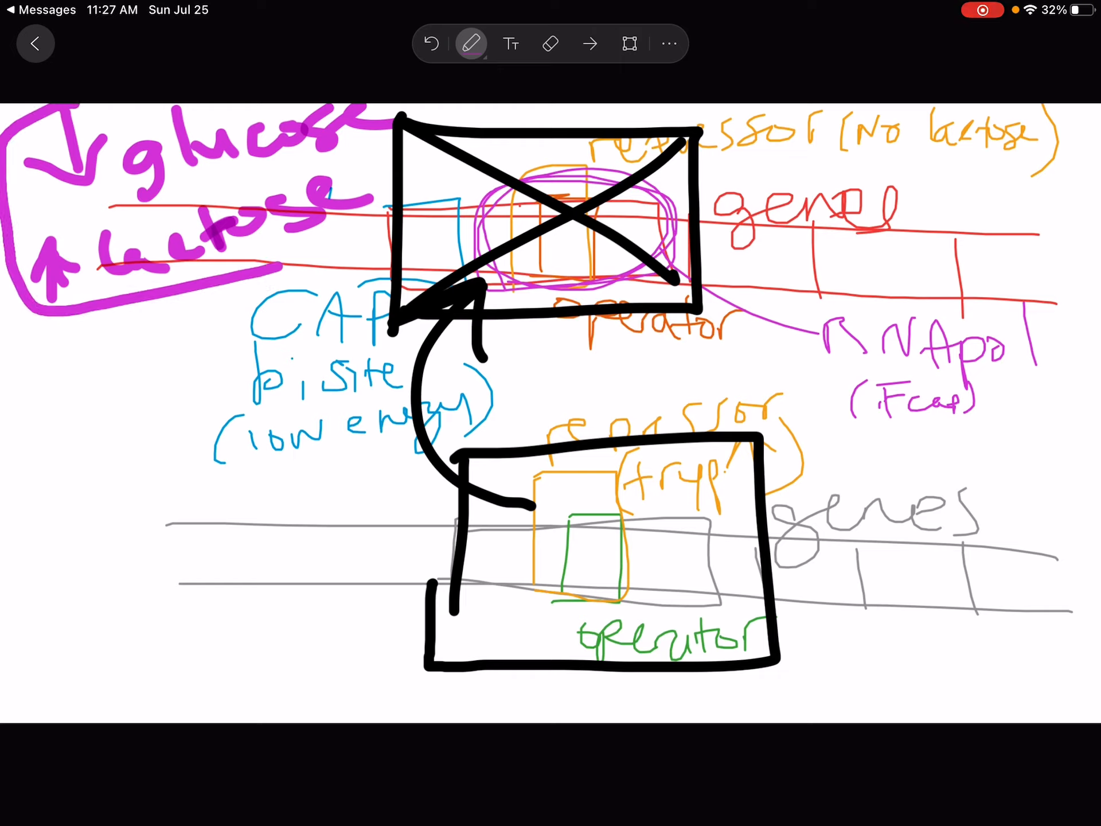
Switch to blue ink and write a '↓tryp' note below the glucose/lactose box.
{"action": "left_click", "coordinate": [472, 44]}
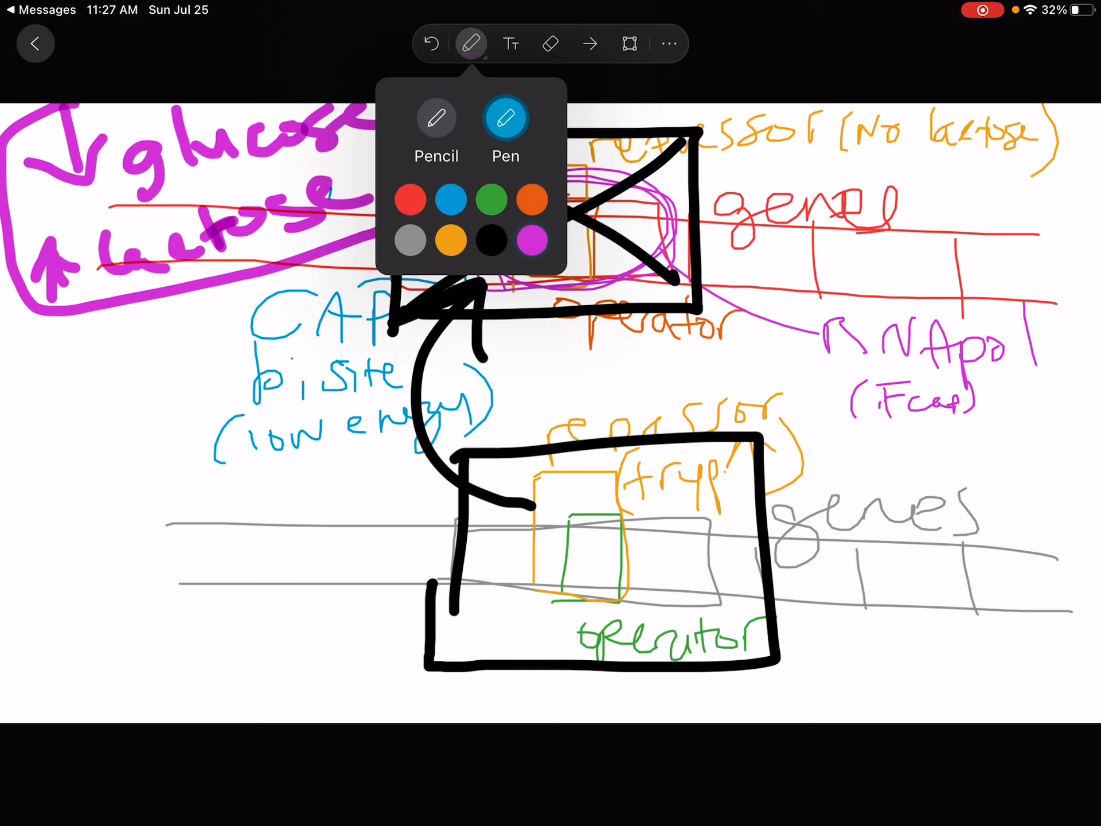
{"action": "left_click", "coordinate": [531, 240]}
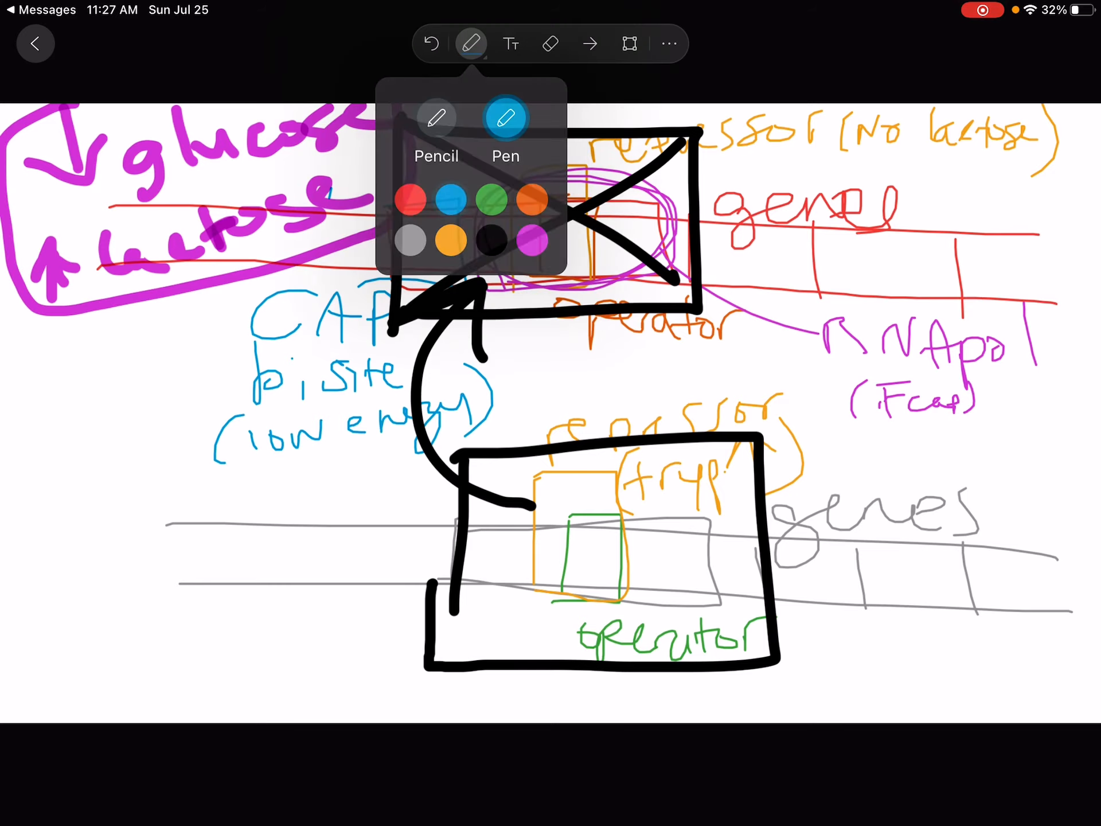
{"action": "left_click", "coordinate": [471, 44]}
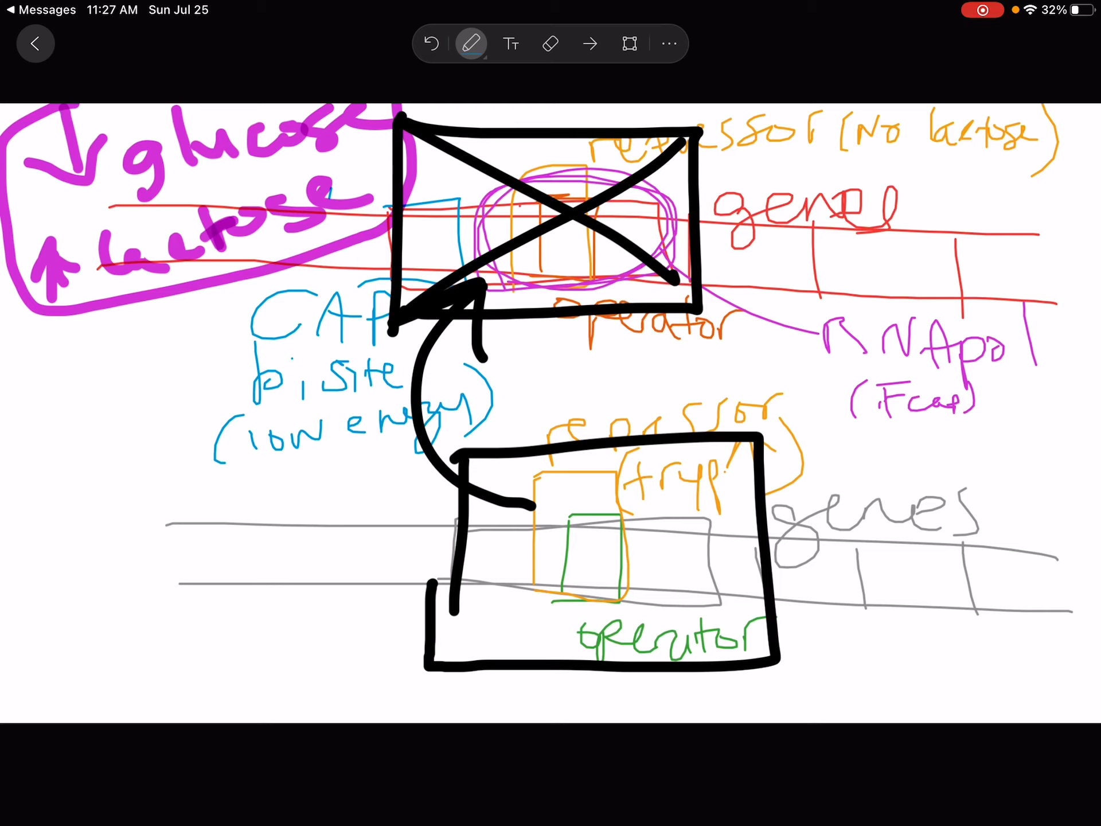
{"action": "left_click_drag", "start_coordinate": [49, 344], "coordinate": [140, 380]}
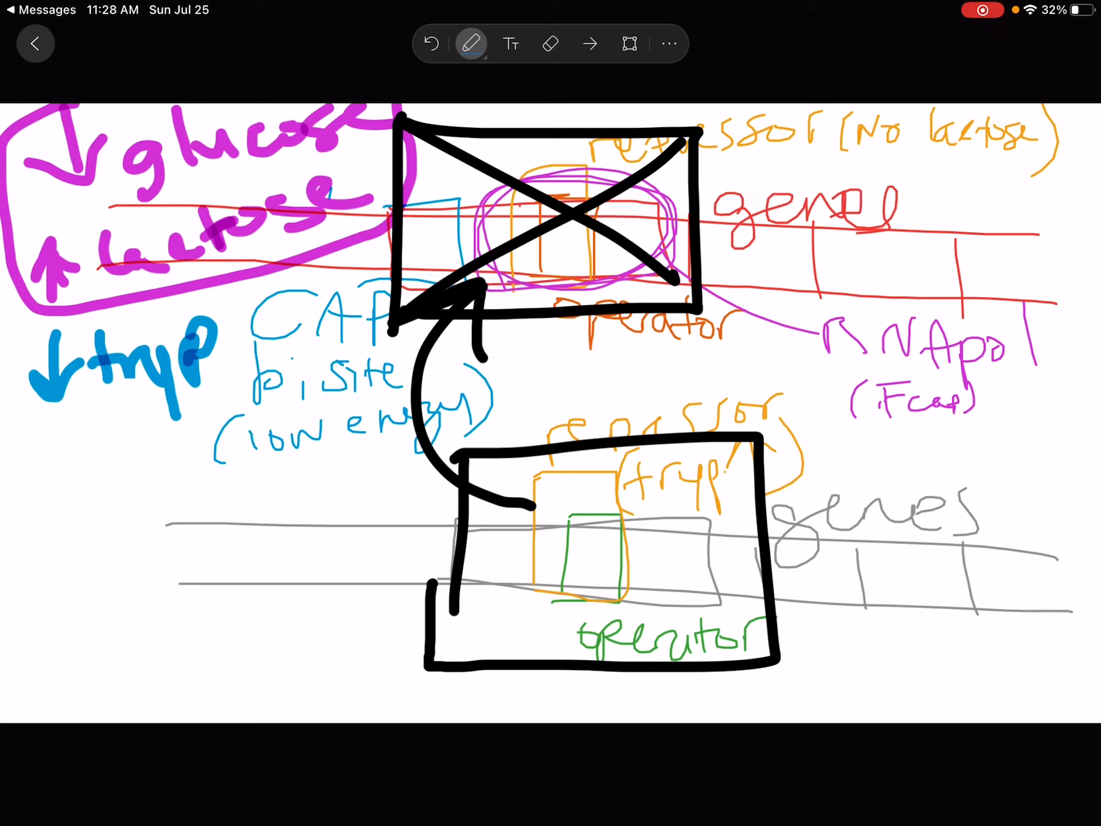
Undo the blue '↓tryp' note and switch the ink to orange.
{"action": "left_click", "coordinate": [431, 42]}
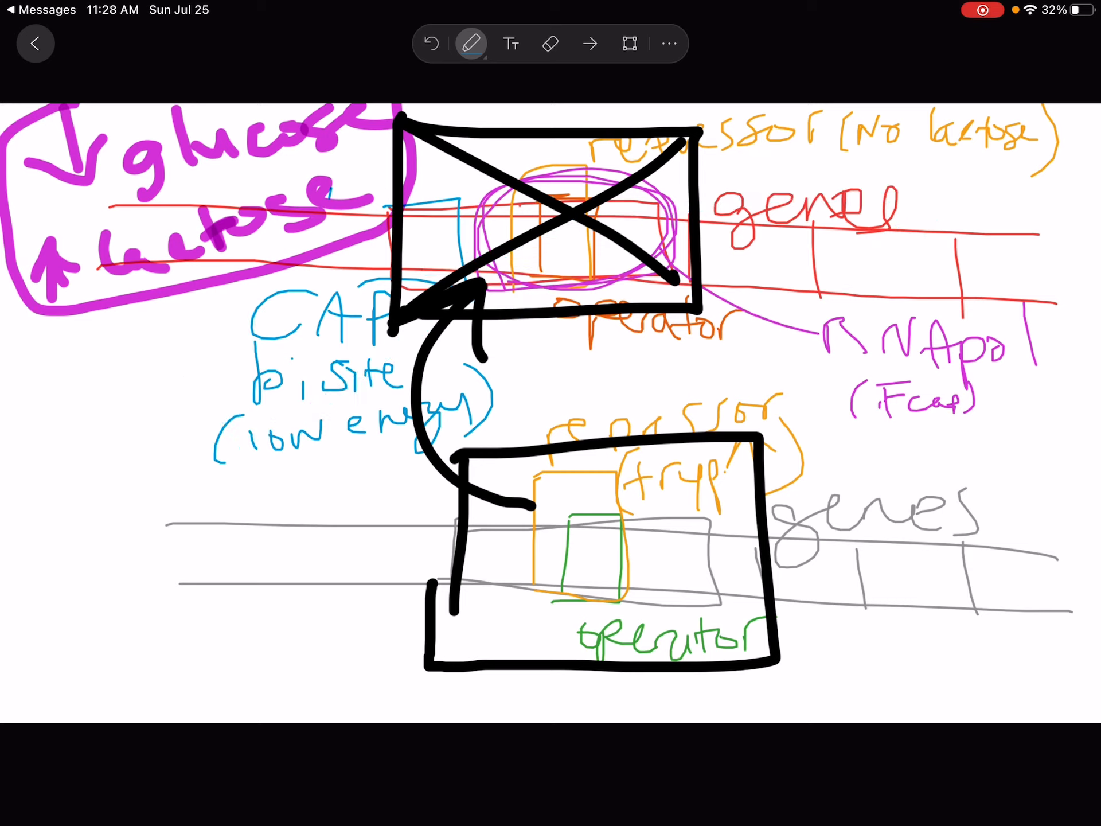
{"action": "left_click", "coordinate": [472, 43]}
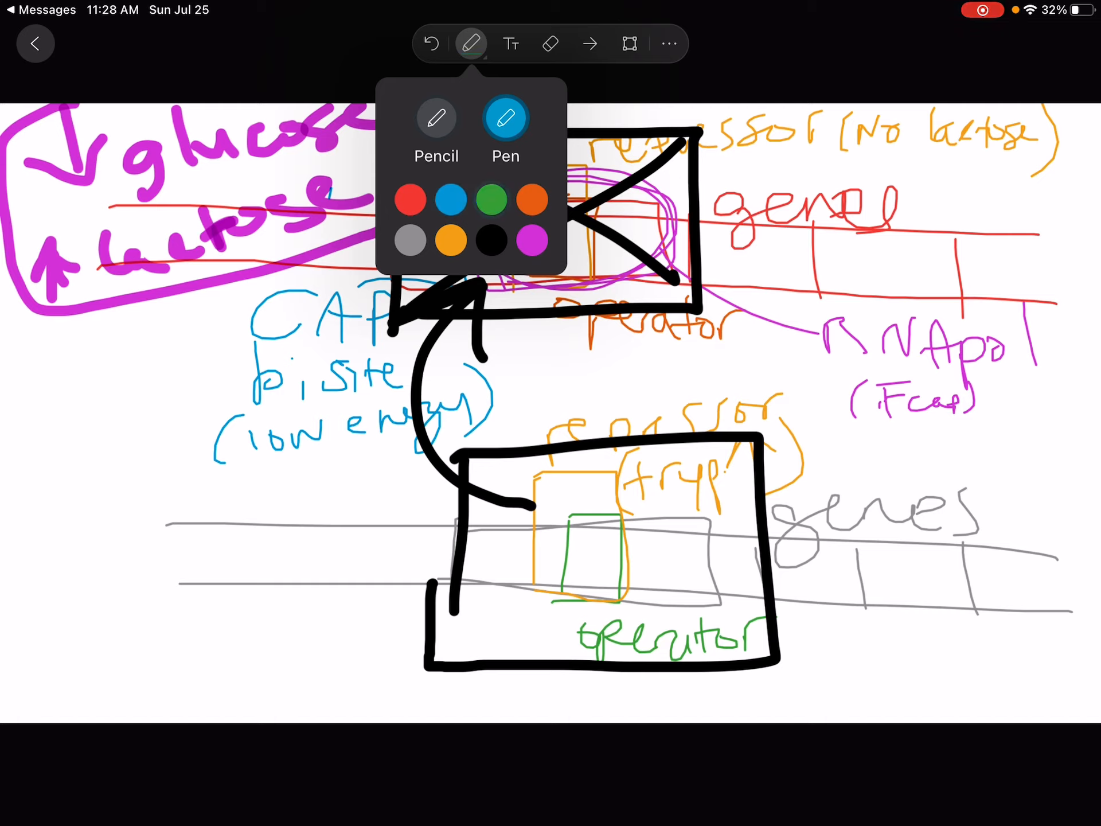
{"action": "left_click", "coordinate": [472, 44]}
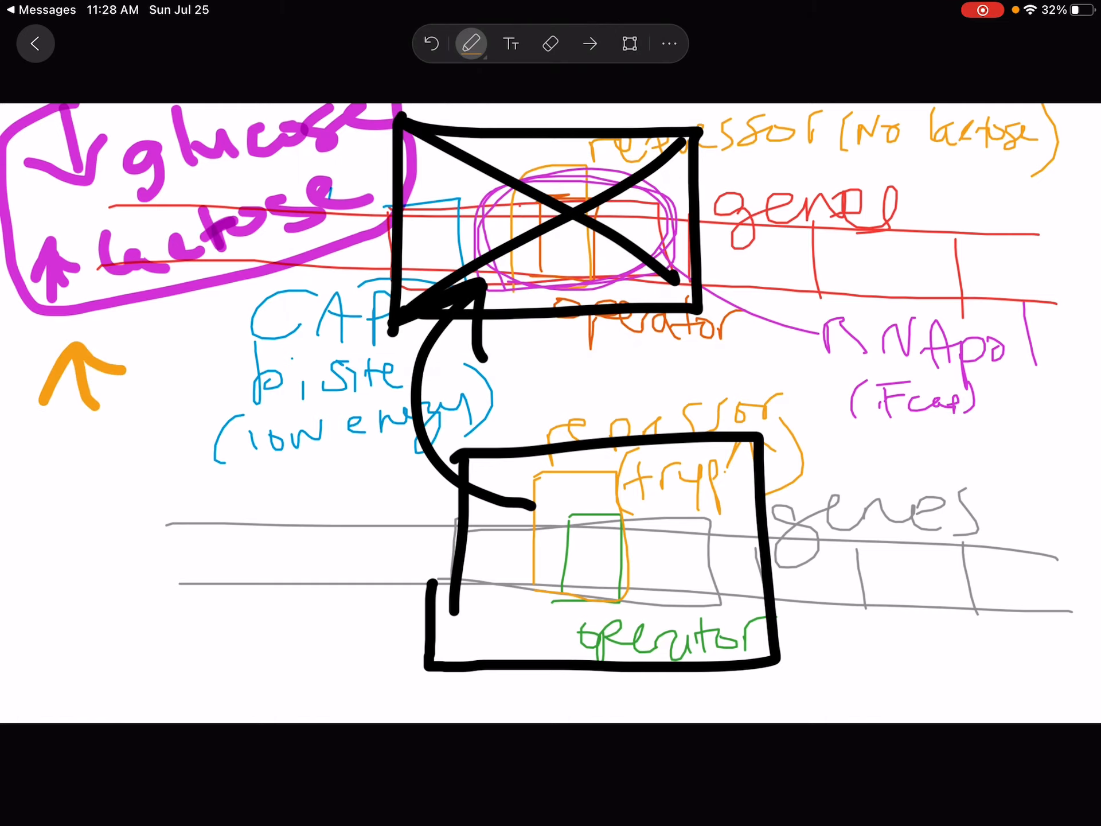